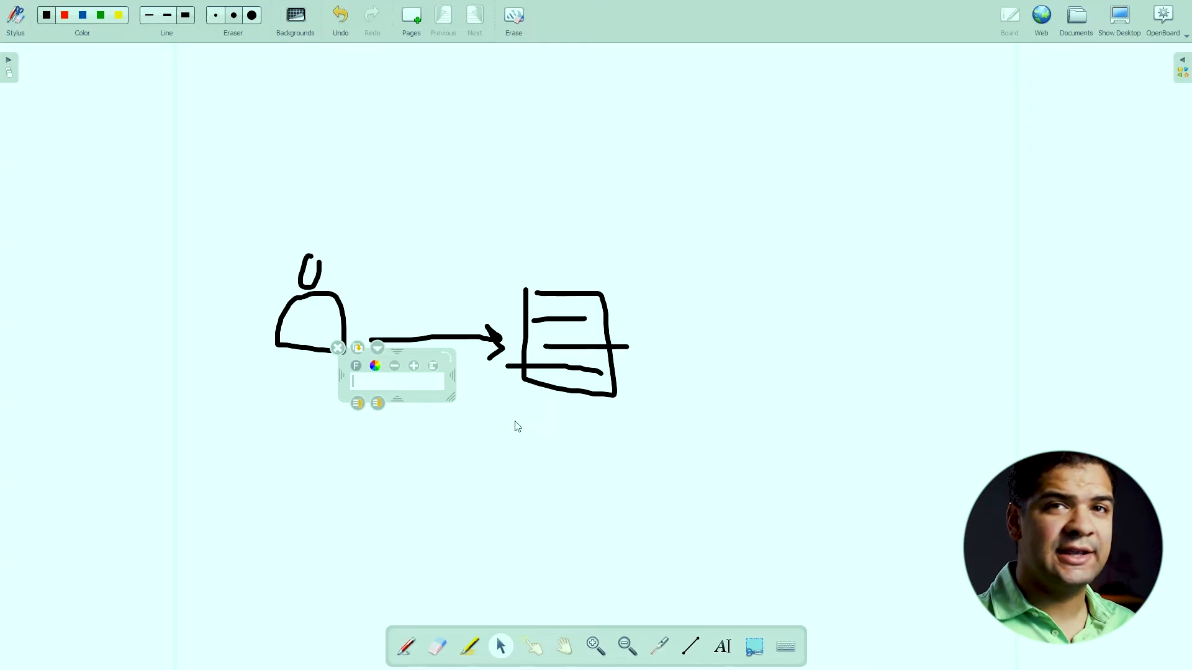
pyautogui.write('www.')
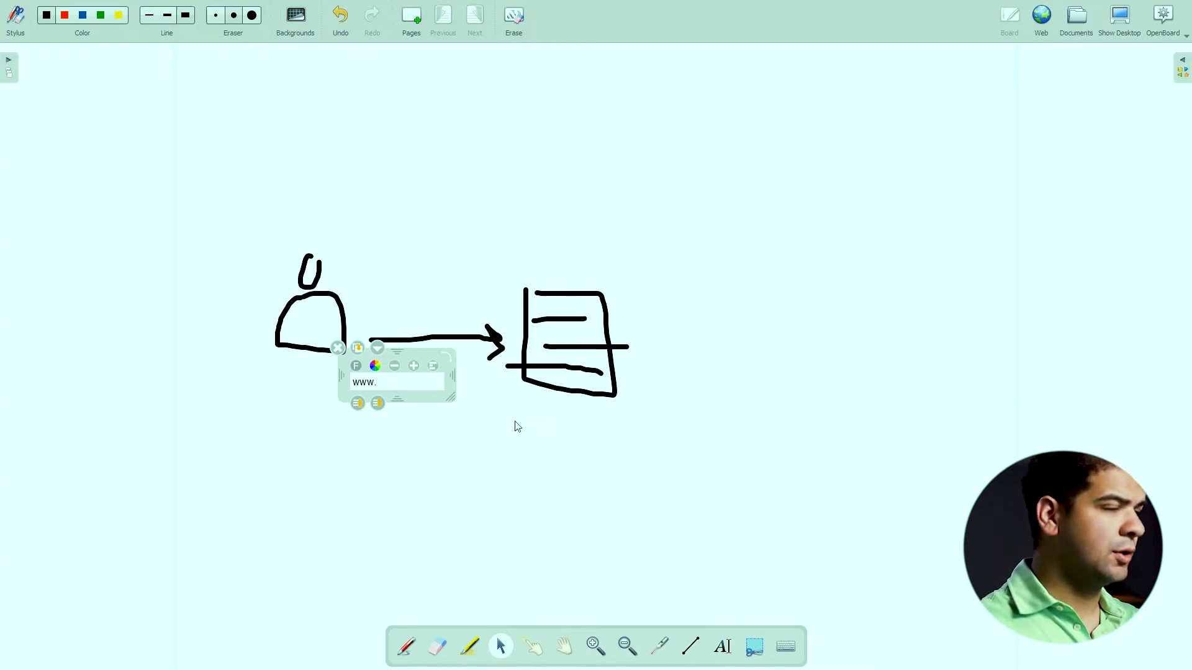
pyautogui.write('google.co')
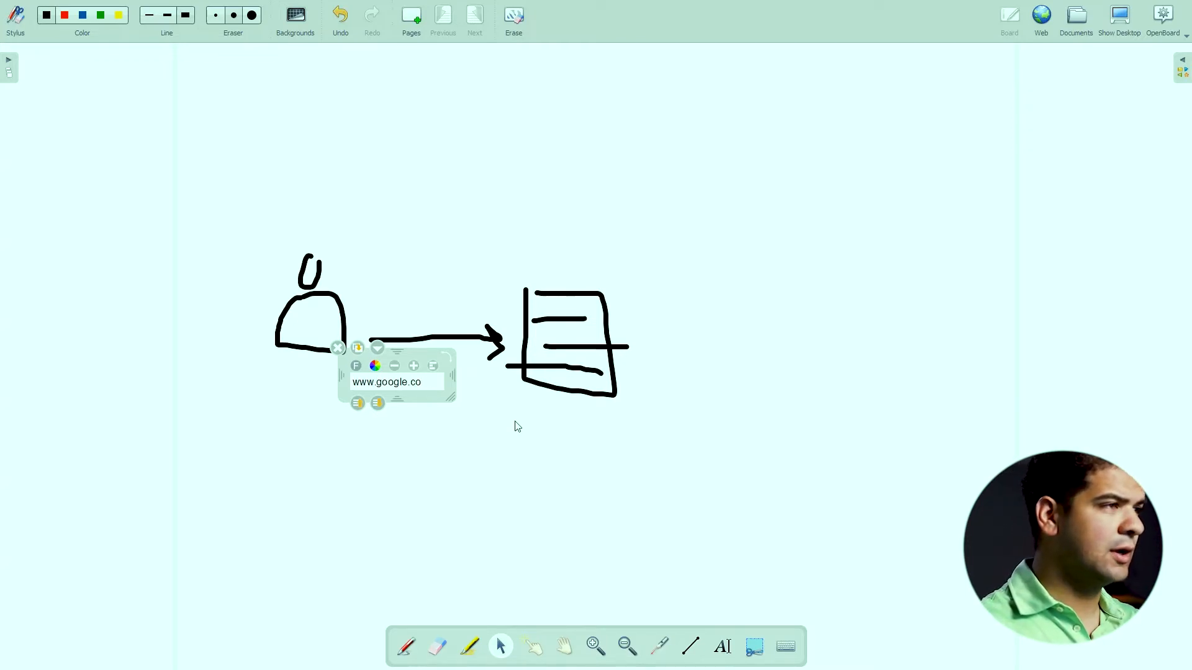
pyautogui.write('m')
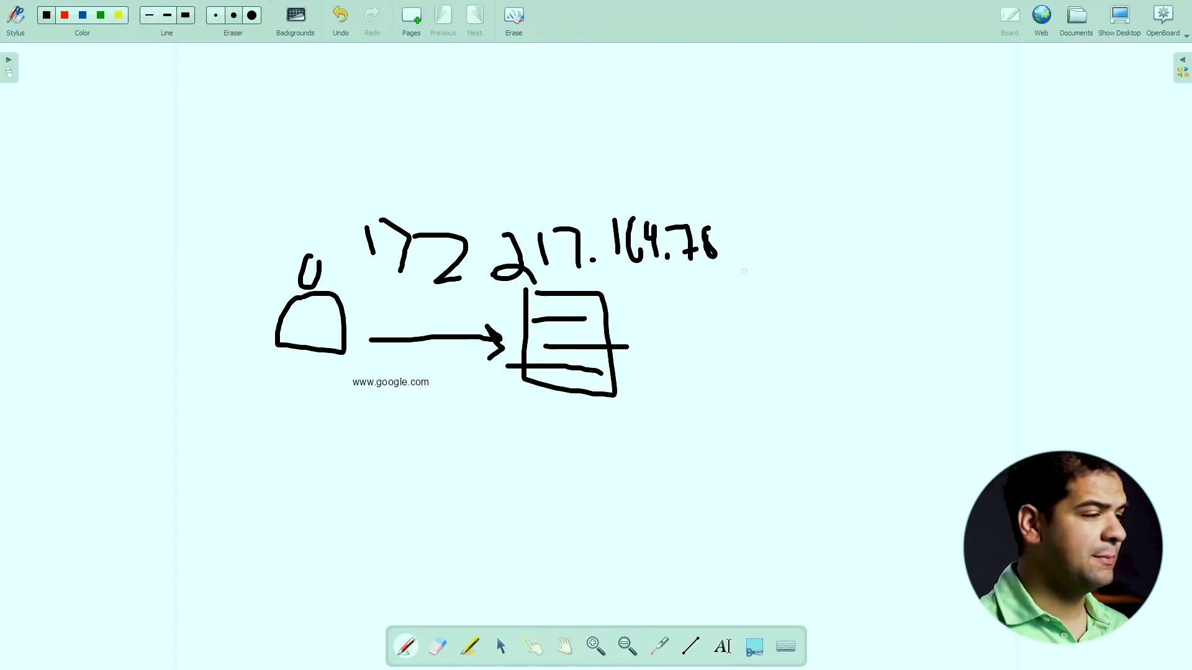
pyautogui.moveTo(615, 6)
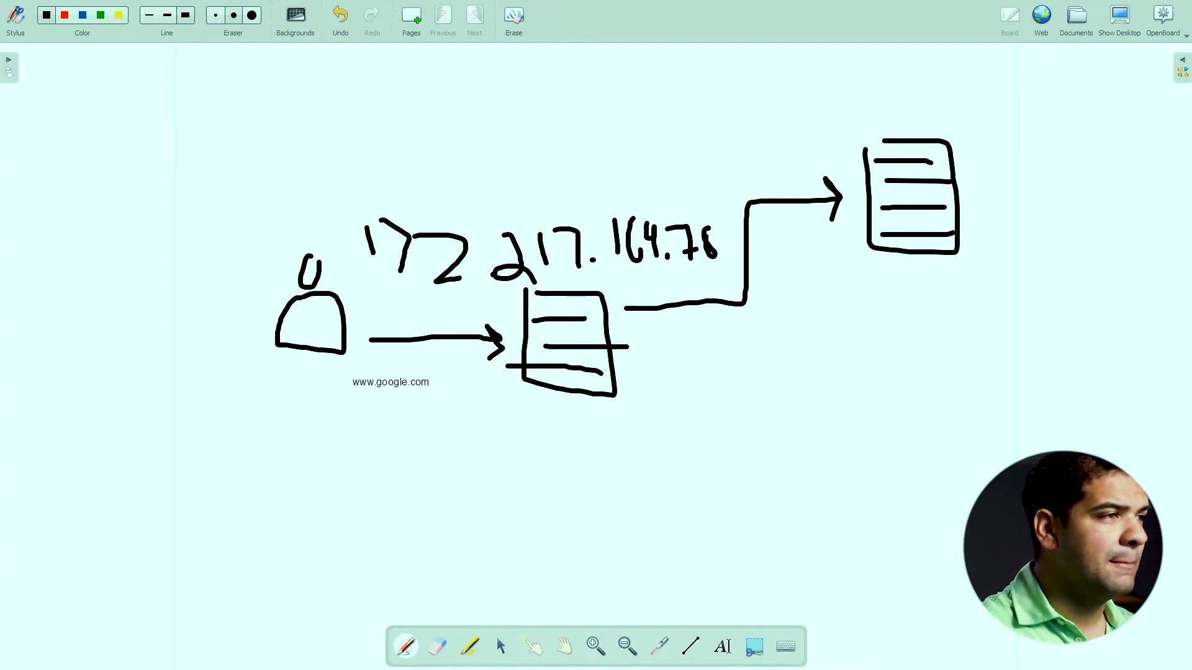
# Add the masked attacker figure and a branching arrow to a second server
pyautogui.click(1084, 410)
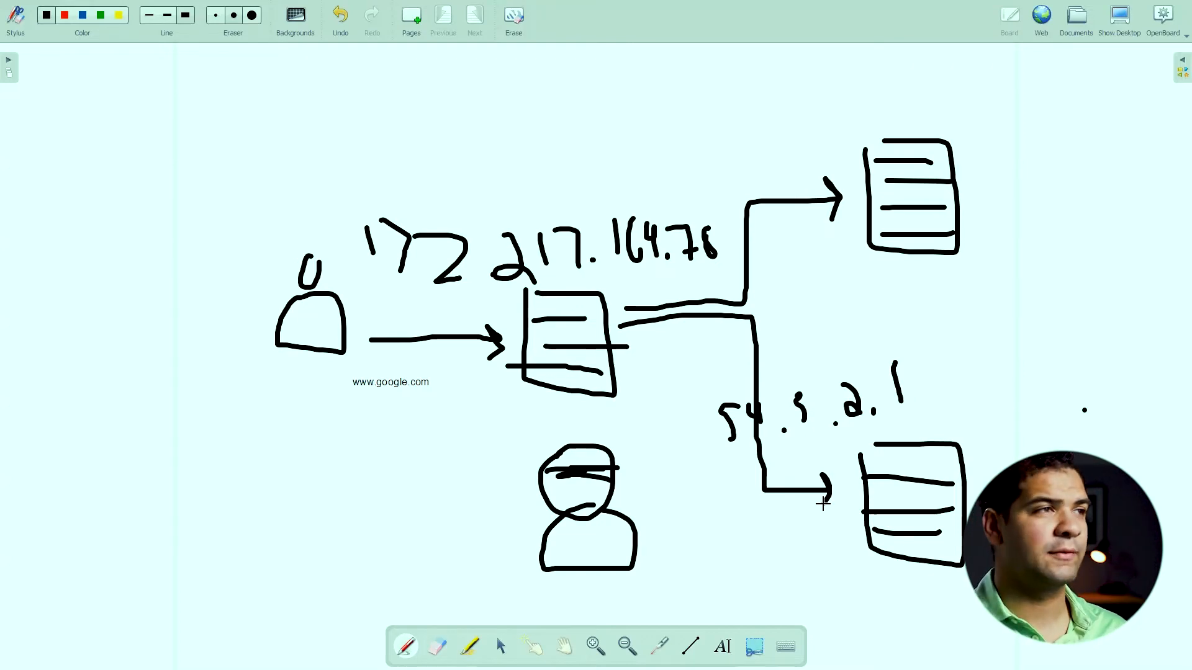
pyautogui.click(513, 13)
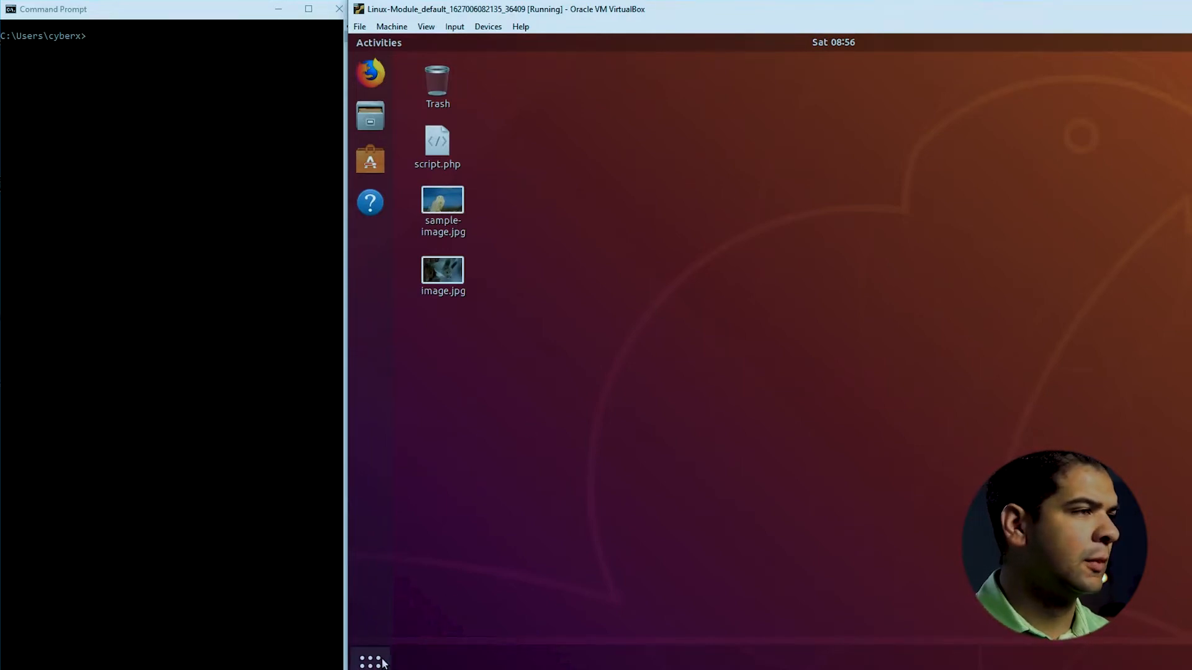
# Open a terminal in the Ubuntu VM and change to /etc/ettercap
pyautogui.click(370, 660)
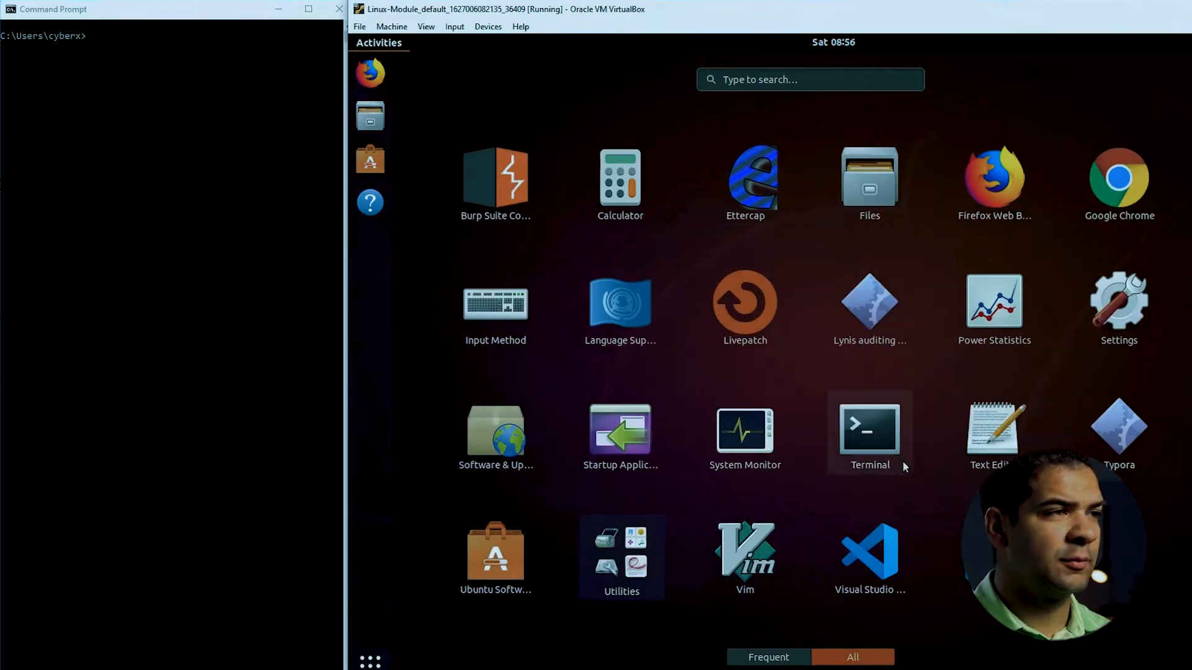
pyautogui.click(869, 430)
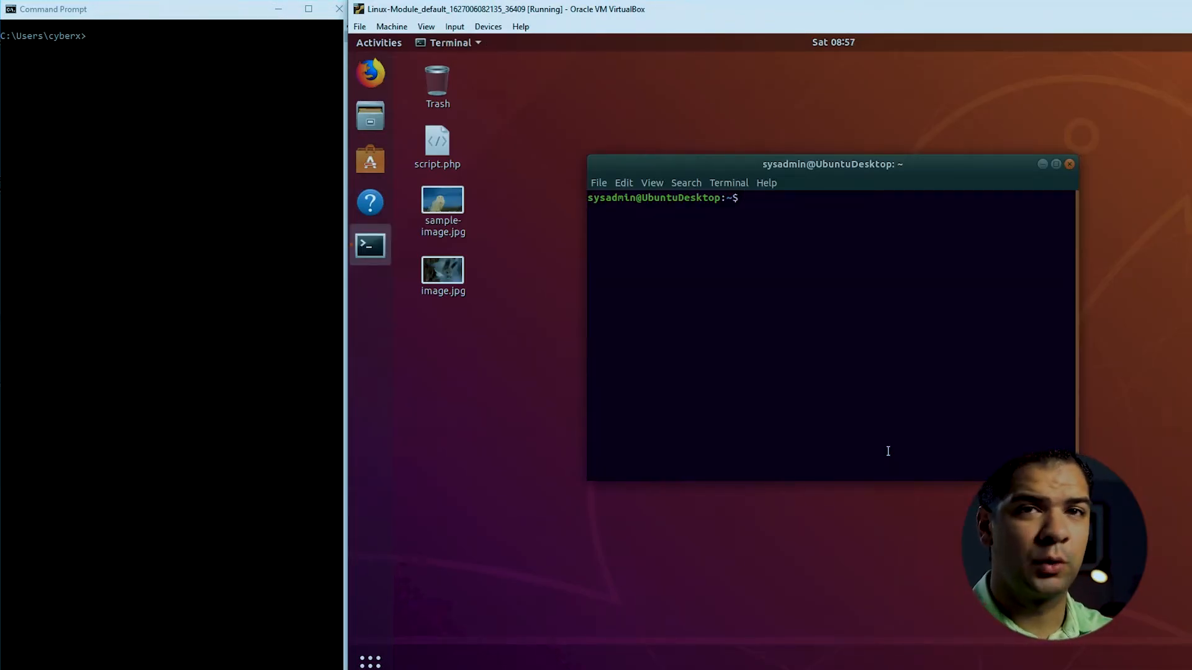
pyautogui.write('cd /')
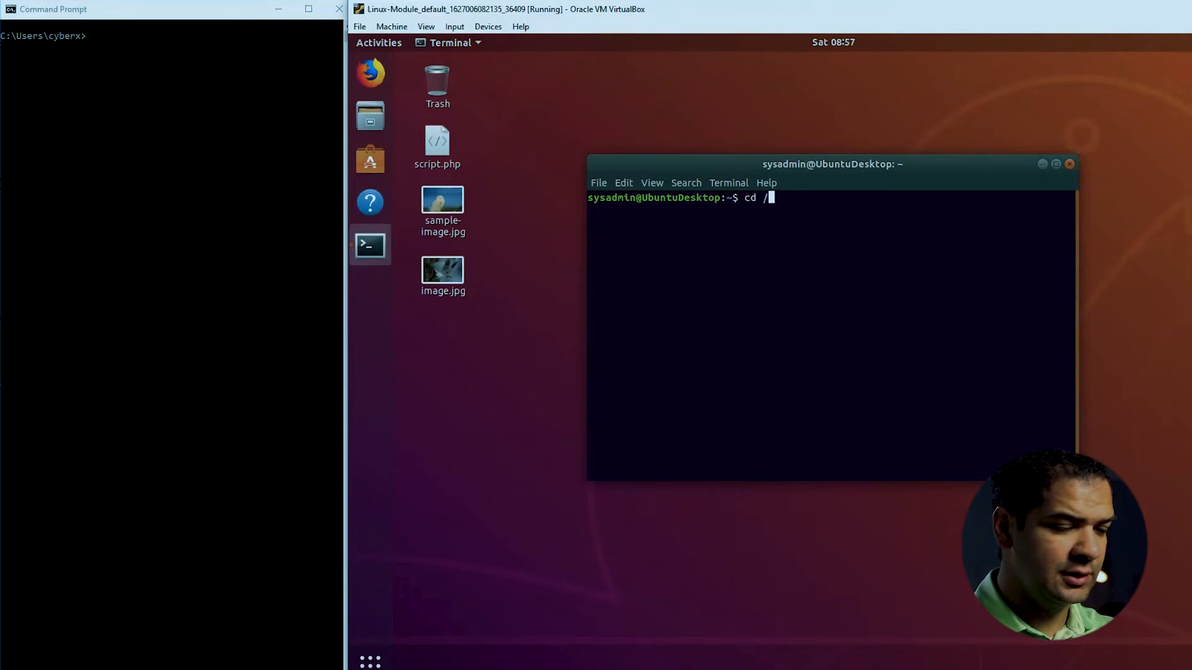
pyautogui.write('etc/e')
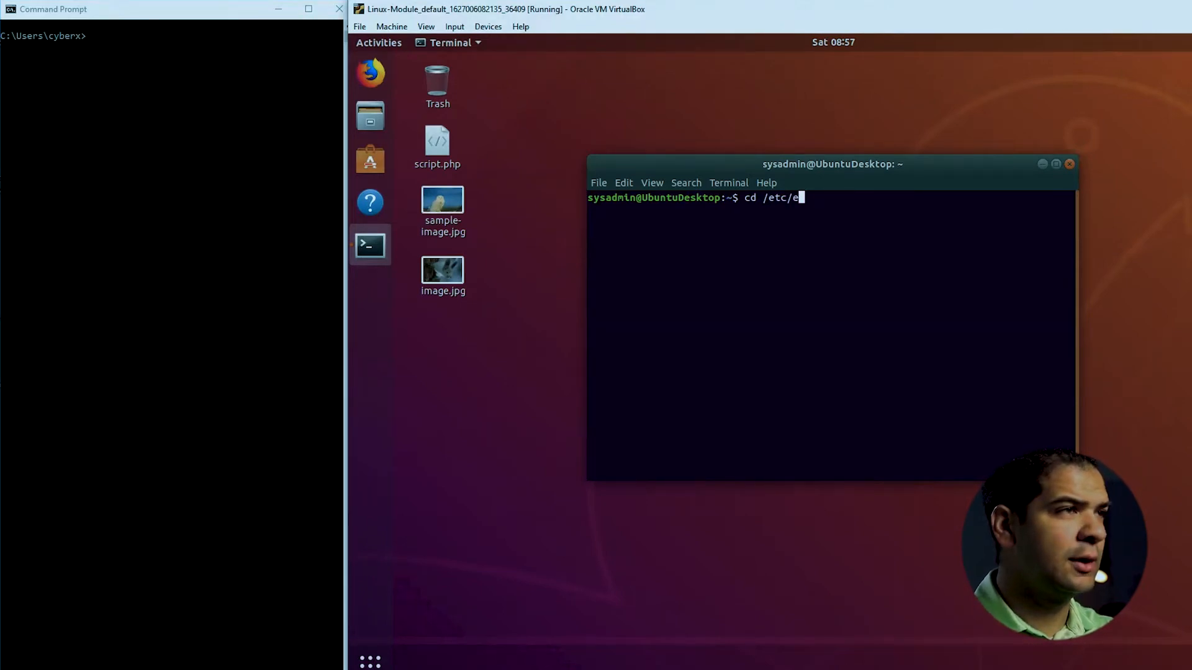
pyautogui.press('Return')
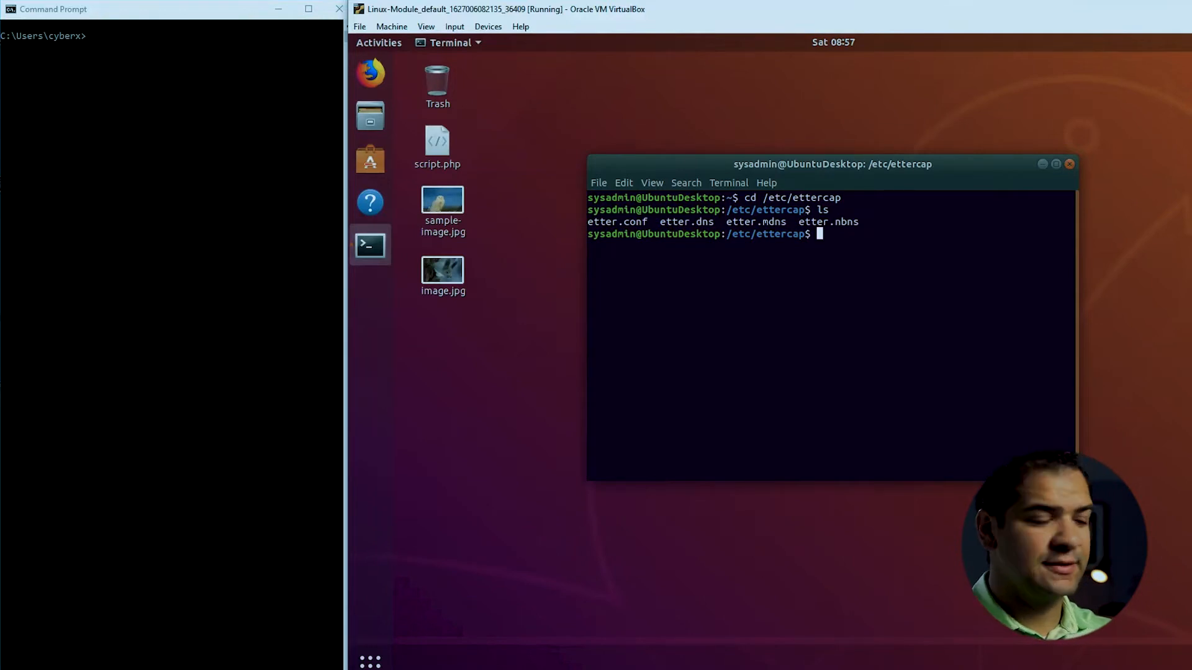
# Open etter.dns in nano with sudo, entering the administrator password
pyautogui.write('sudo nano etter.')
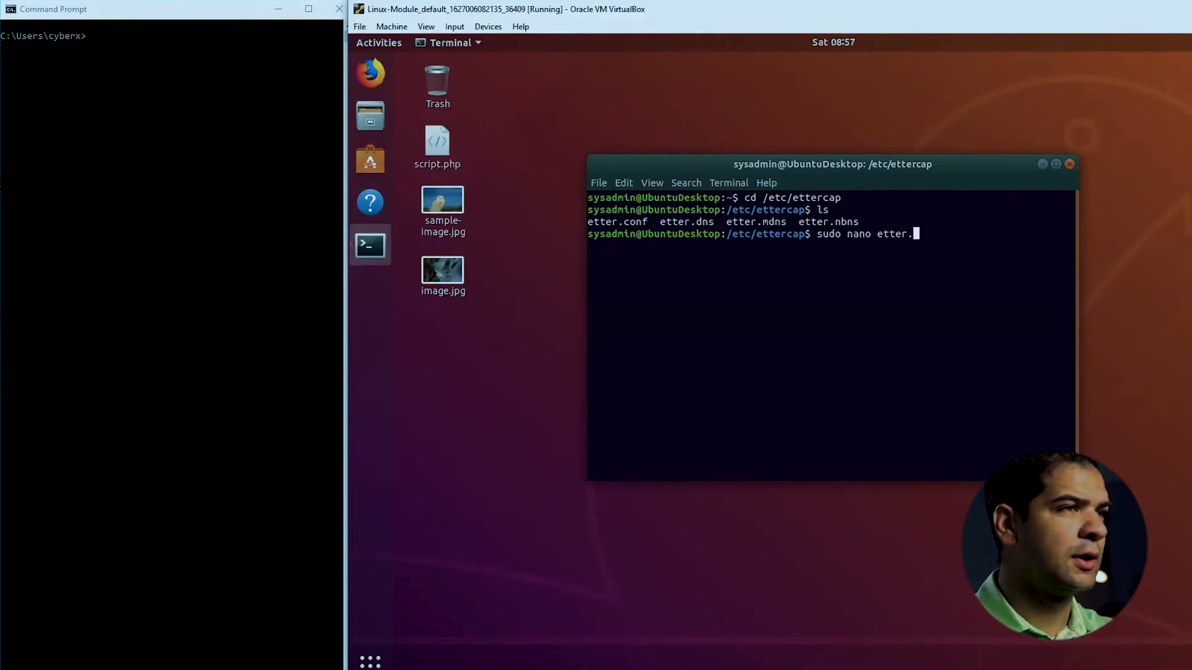
pyautogui.press('Return')
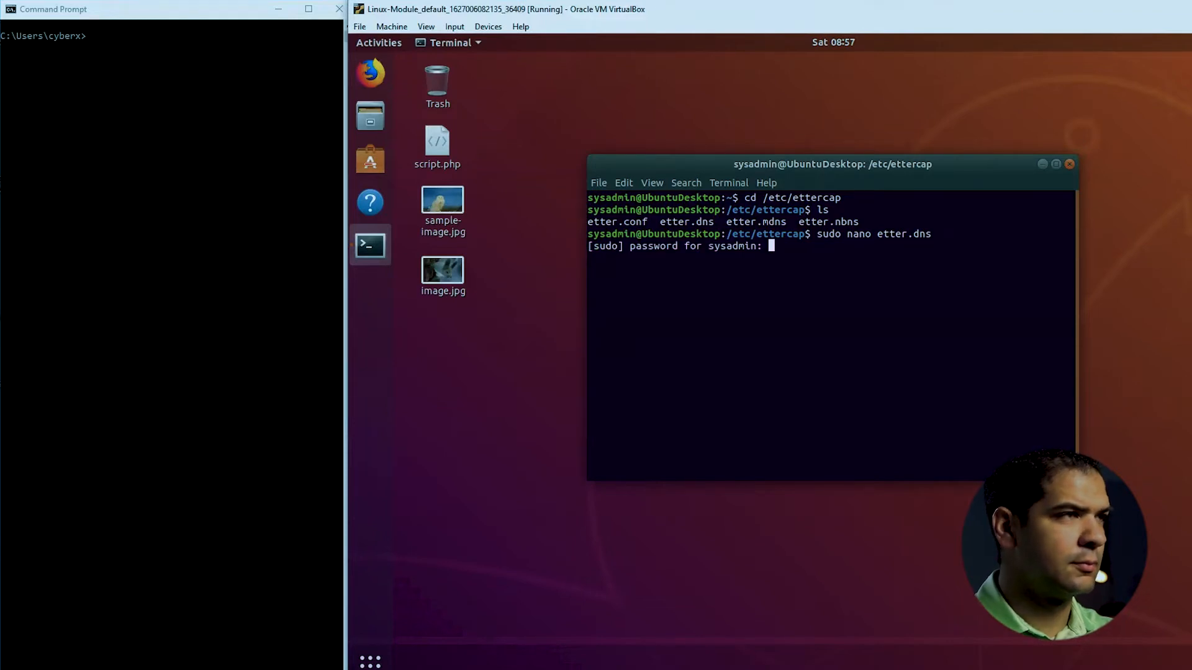
pyautogui.press('Return')
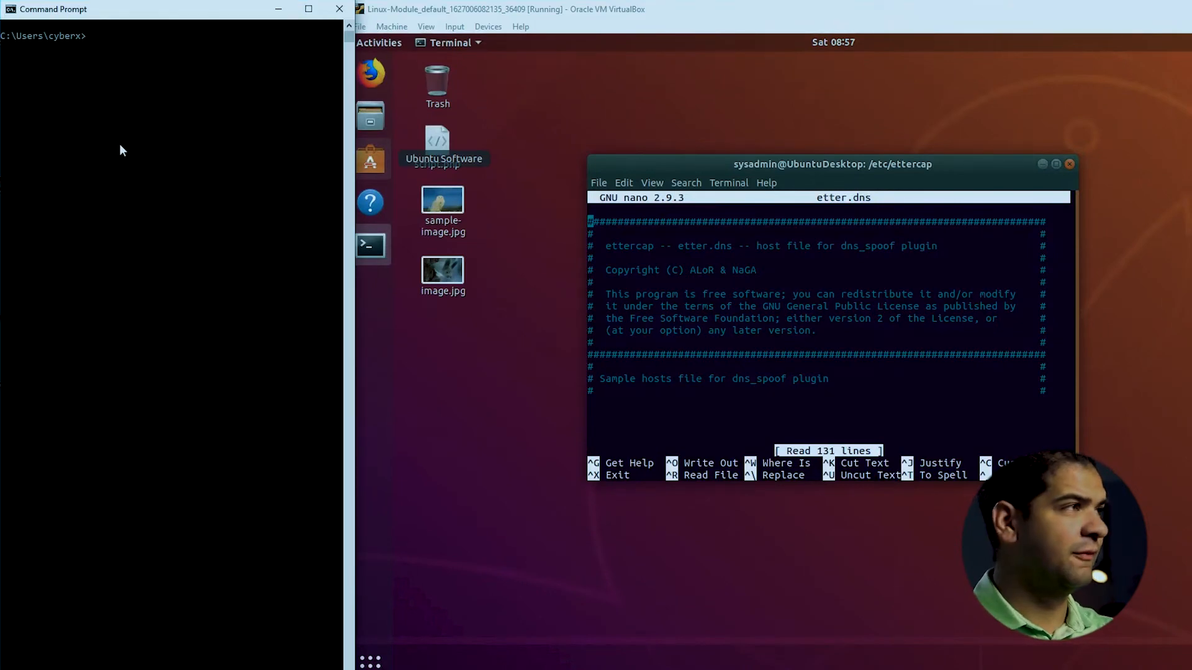
pyautogui.write('ping')
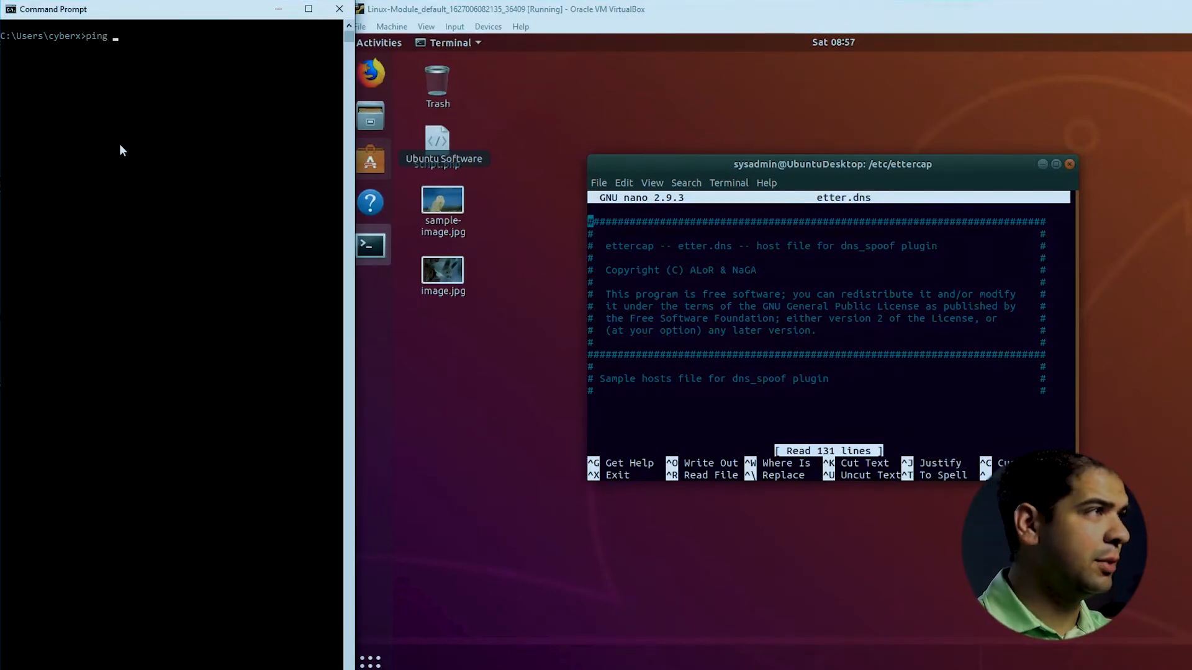
pyautogui.write('www.facebook.com')
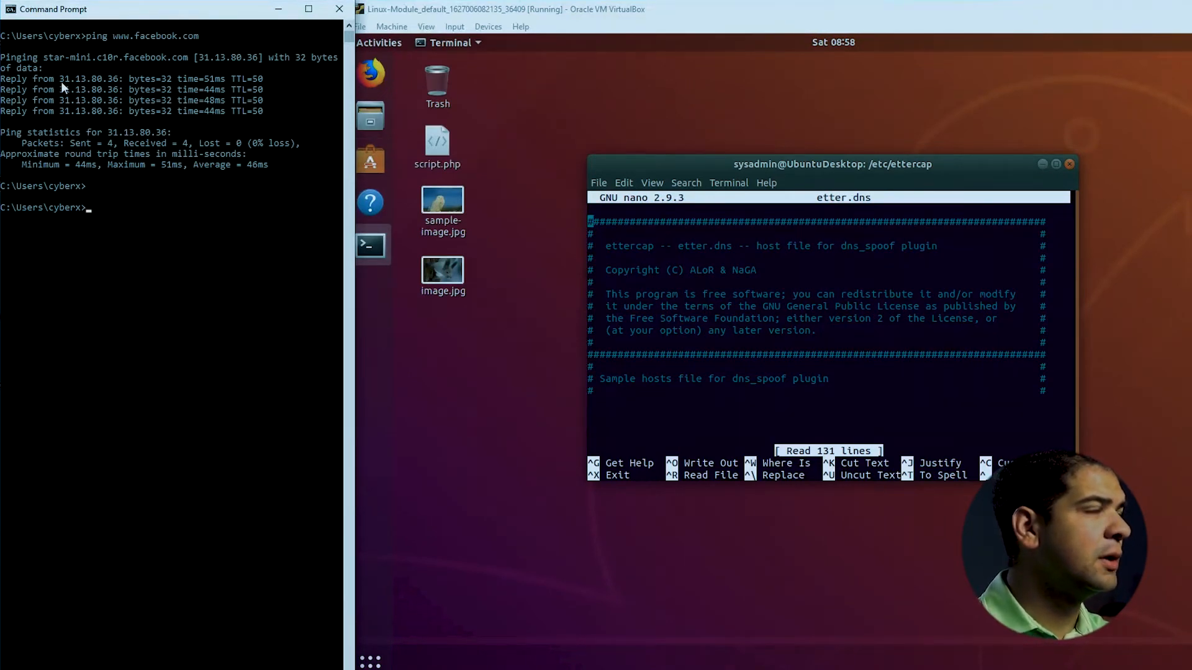
pyautogui.doubleClick(87, 78)
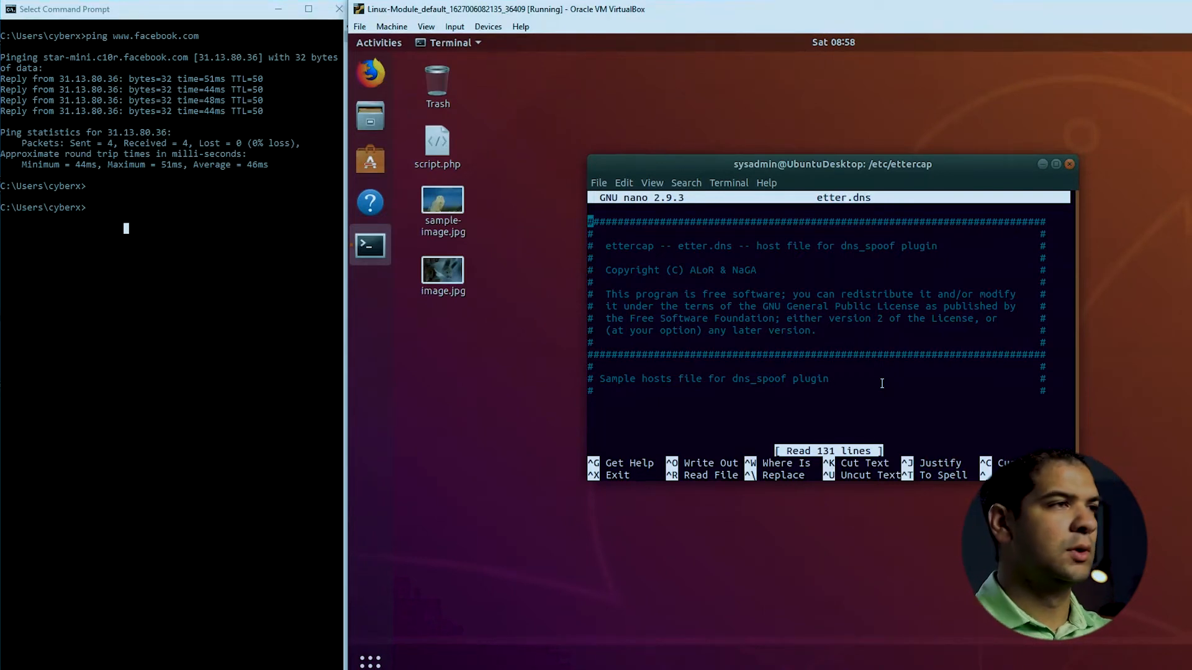
pyautogui.moveTo(687, 424)
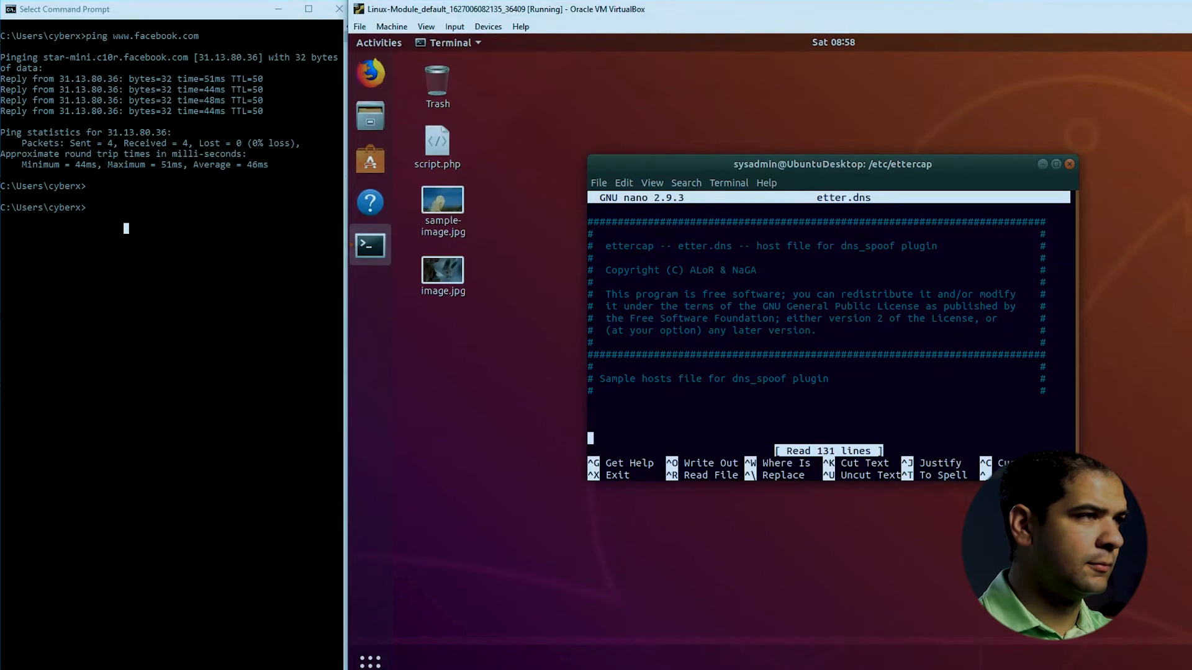
pyautogui.scroll(-3)
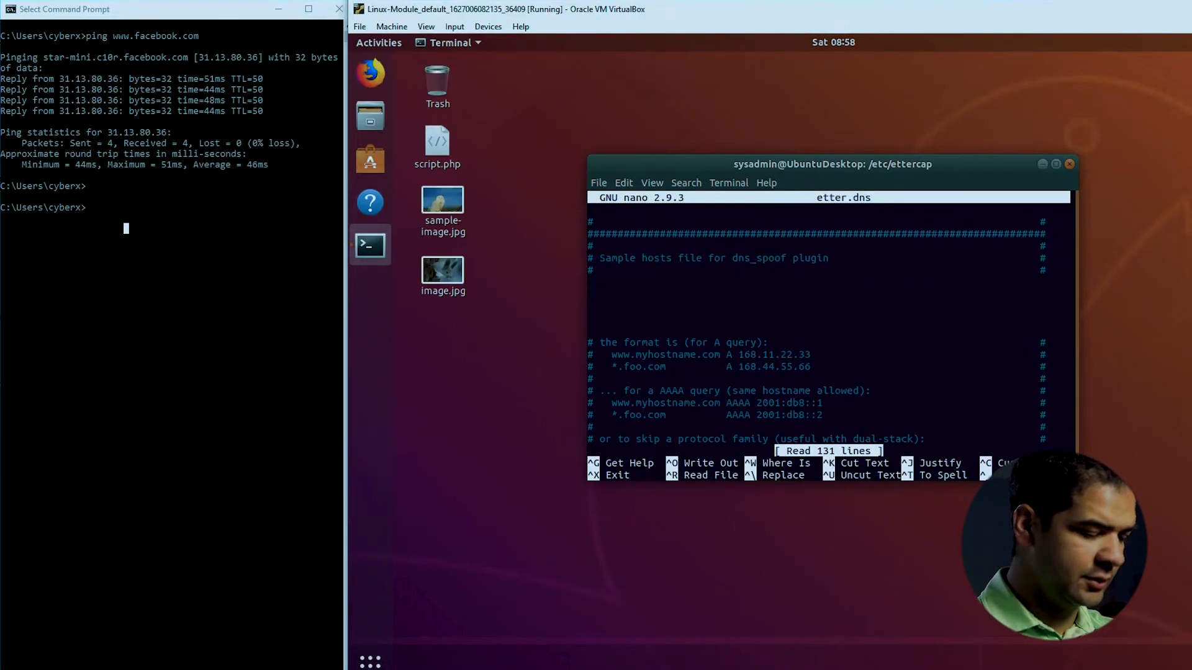
pyautogui.write('www.faceb')
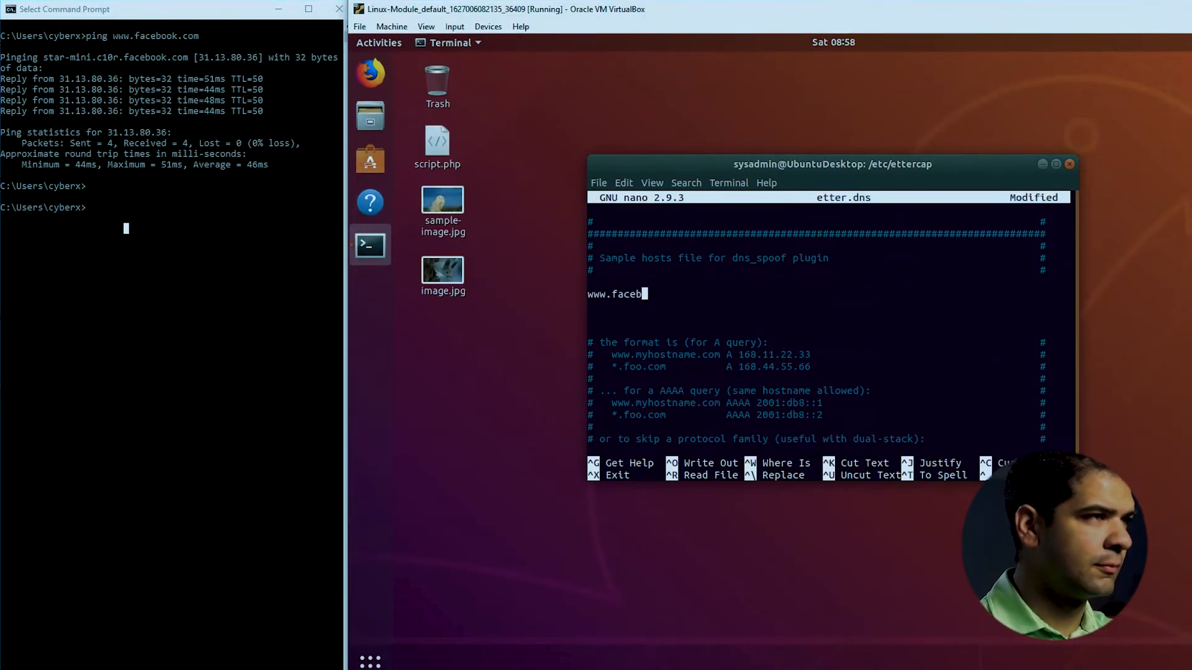
pyautogui.write('ook.com')
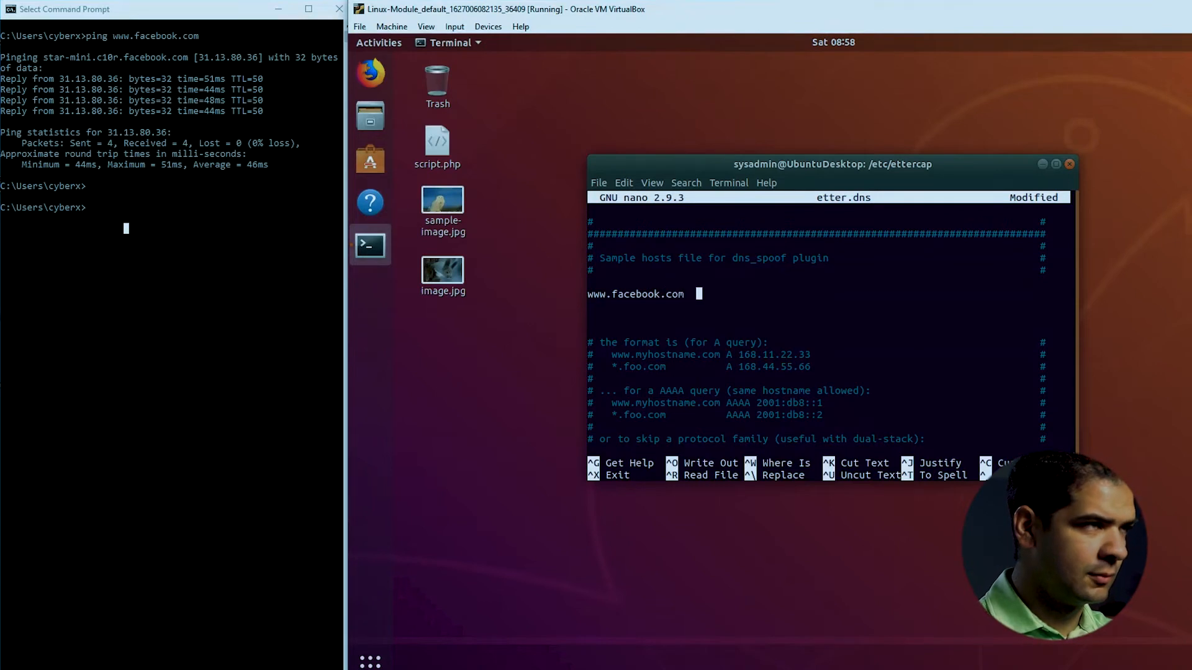
pyautogui.write('A')
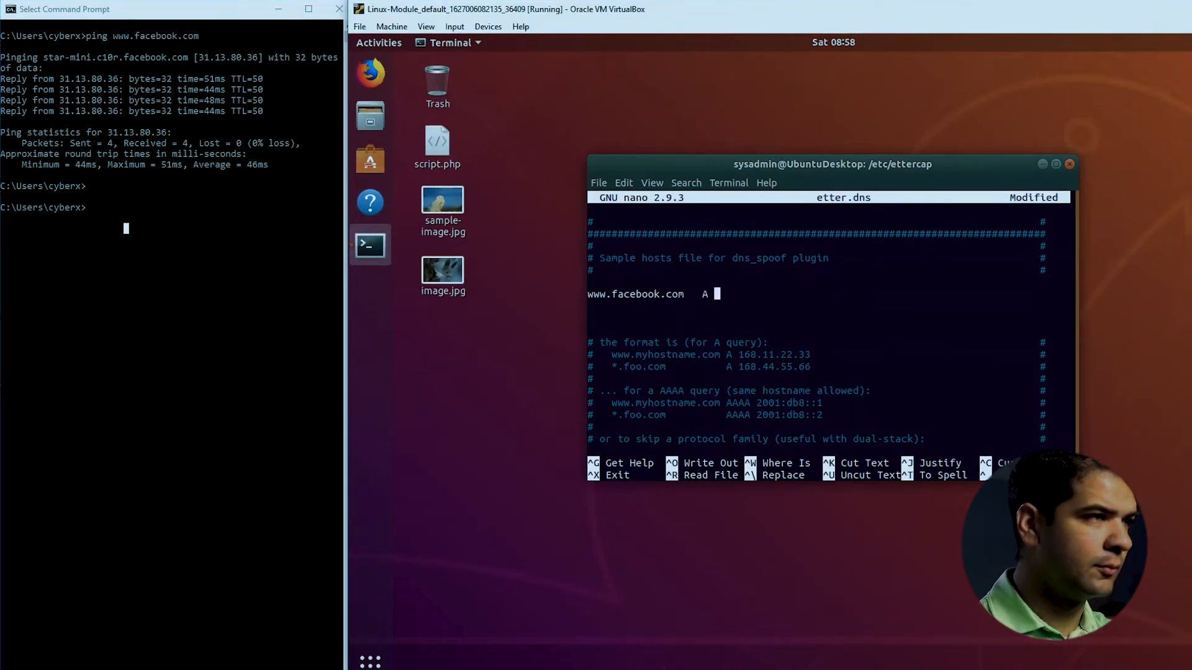
pyautogui.write('66.')
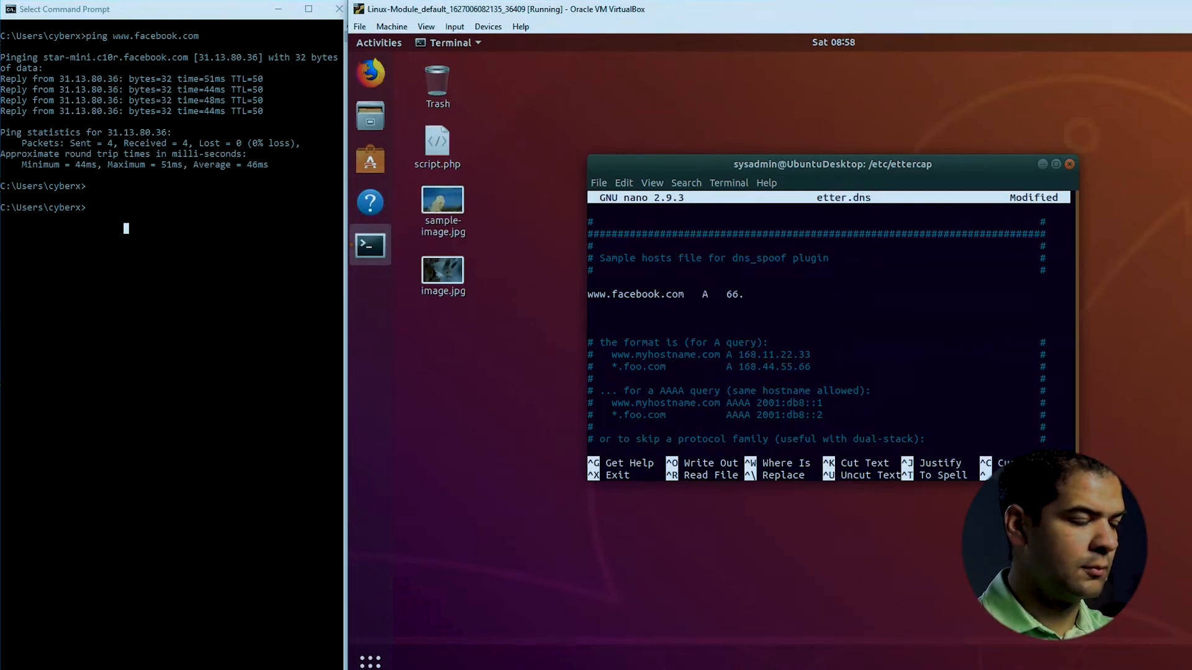
pyautogui.write('211.')
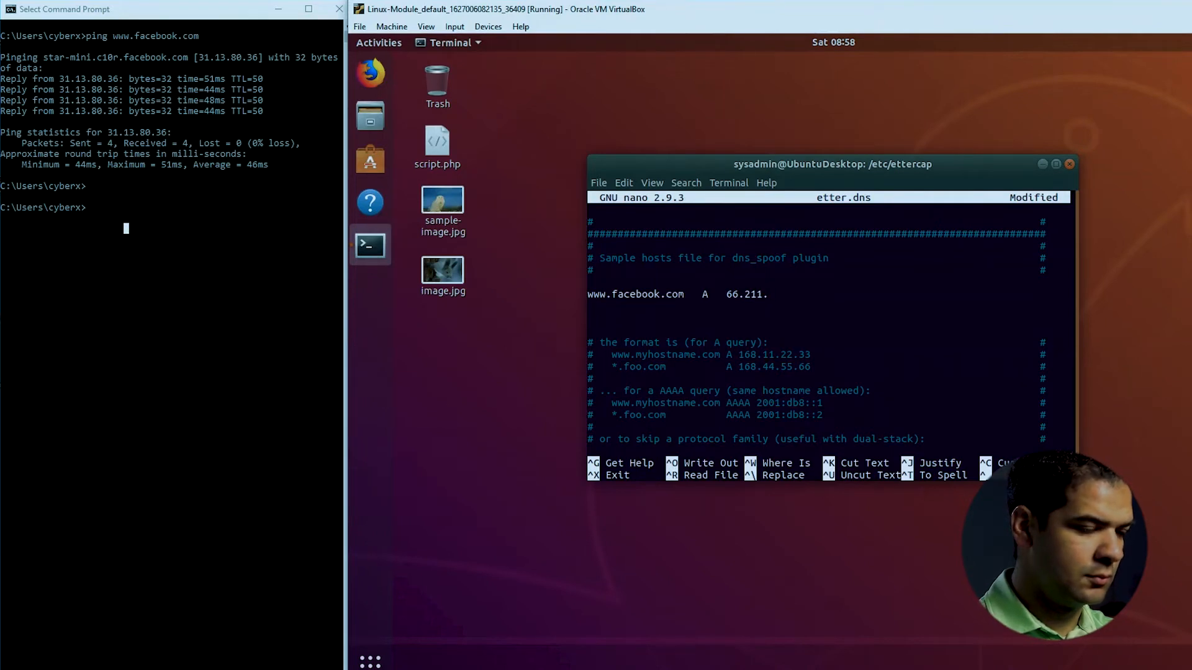
pyautogui.write('175.229')
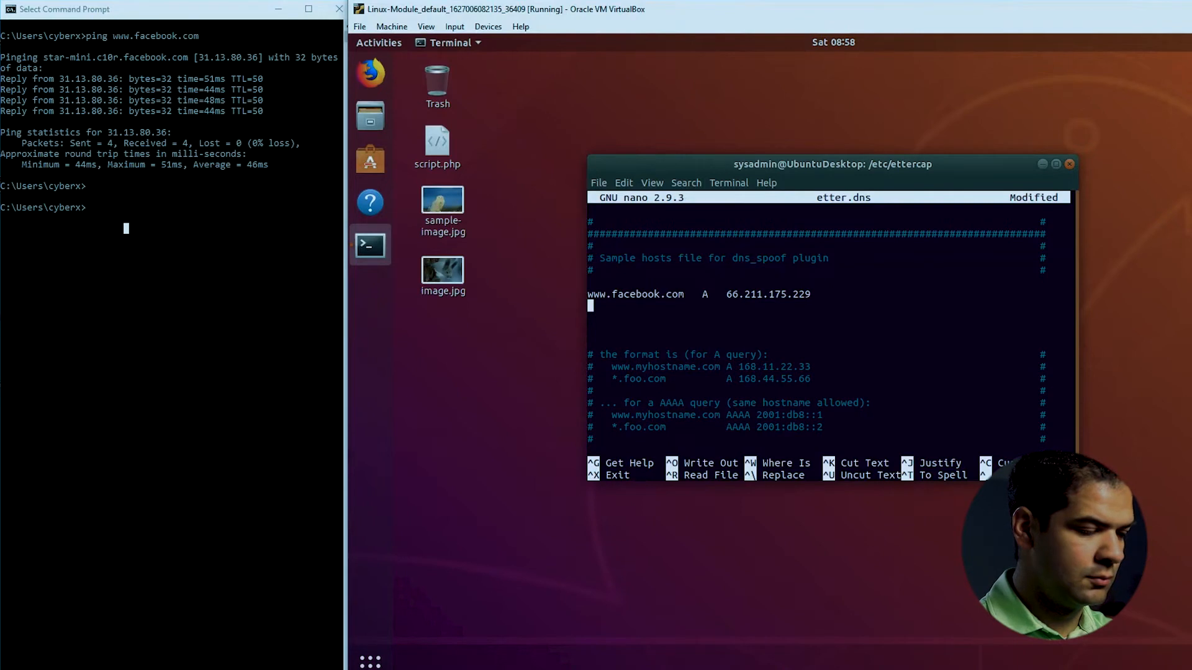
# Add the record '*.facebook.com A 66.211.175.229'
pyautogui.write('*.fac')
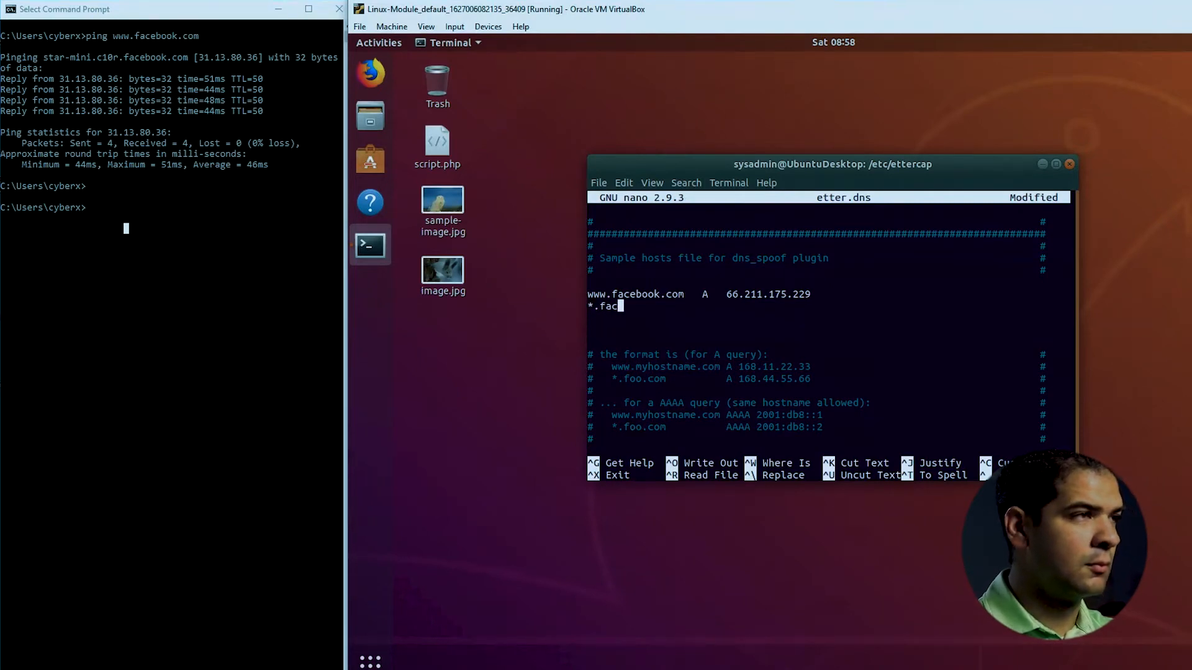
pyautogui.write('ebook.com')
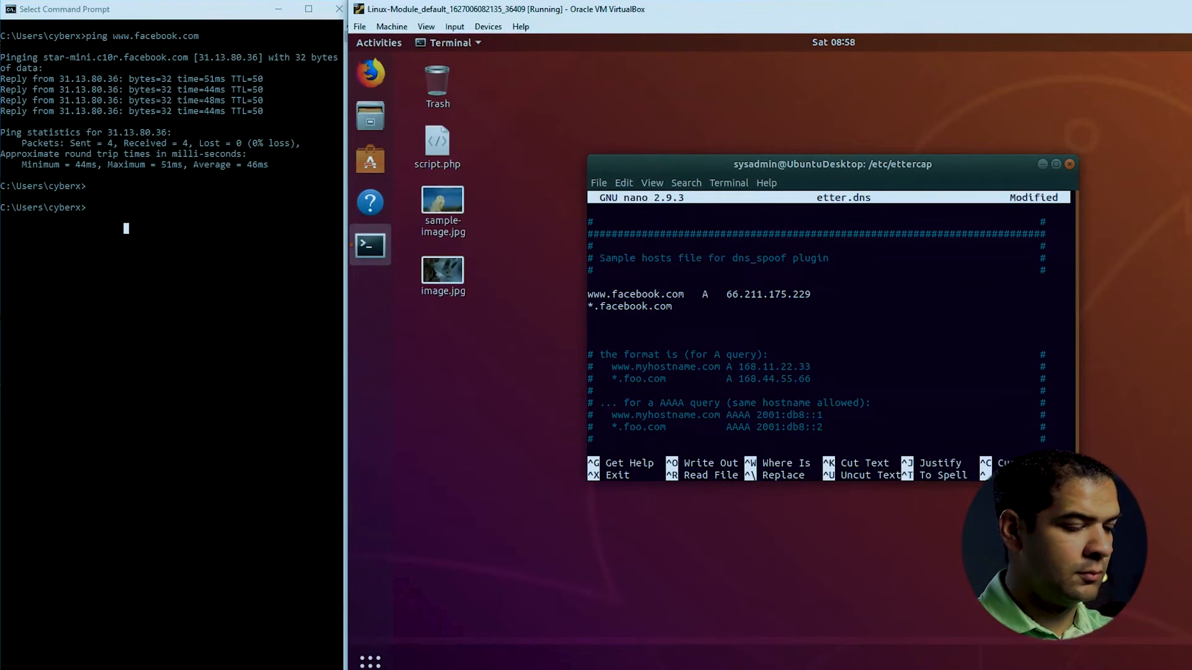
pyautogui.write('A')
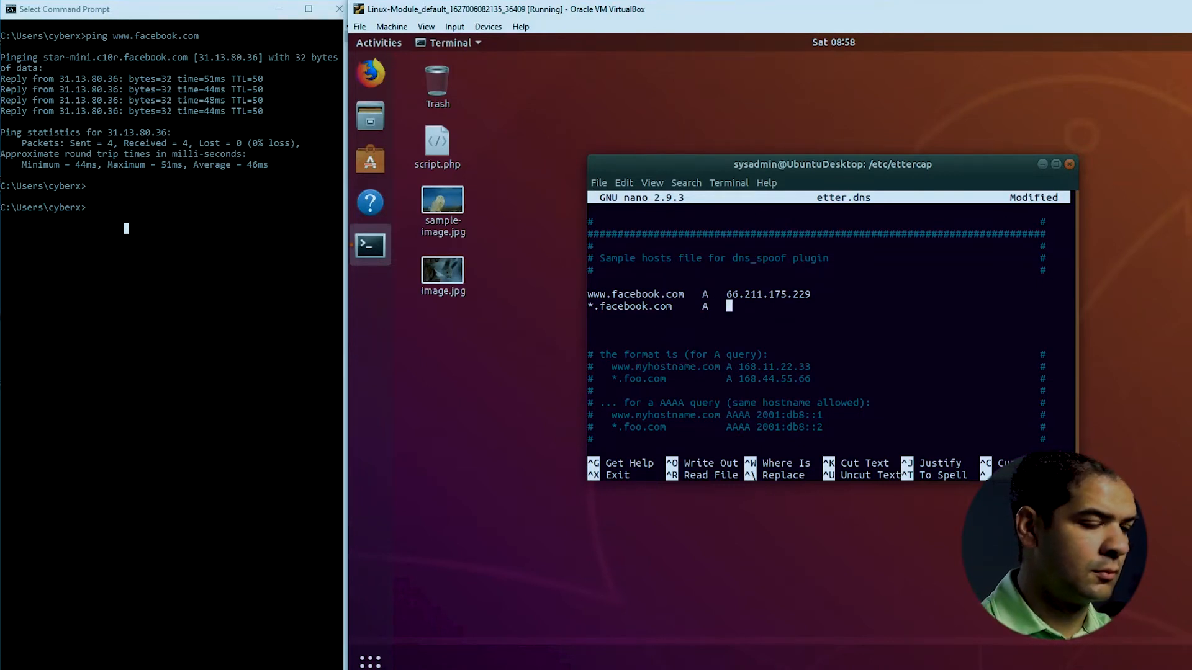
pyautogui.write('66.211')
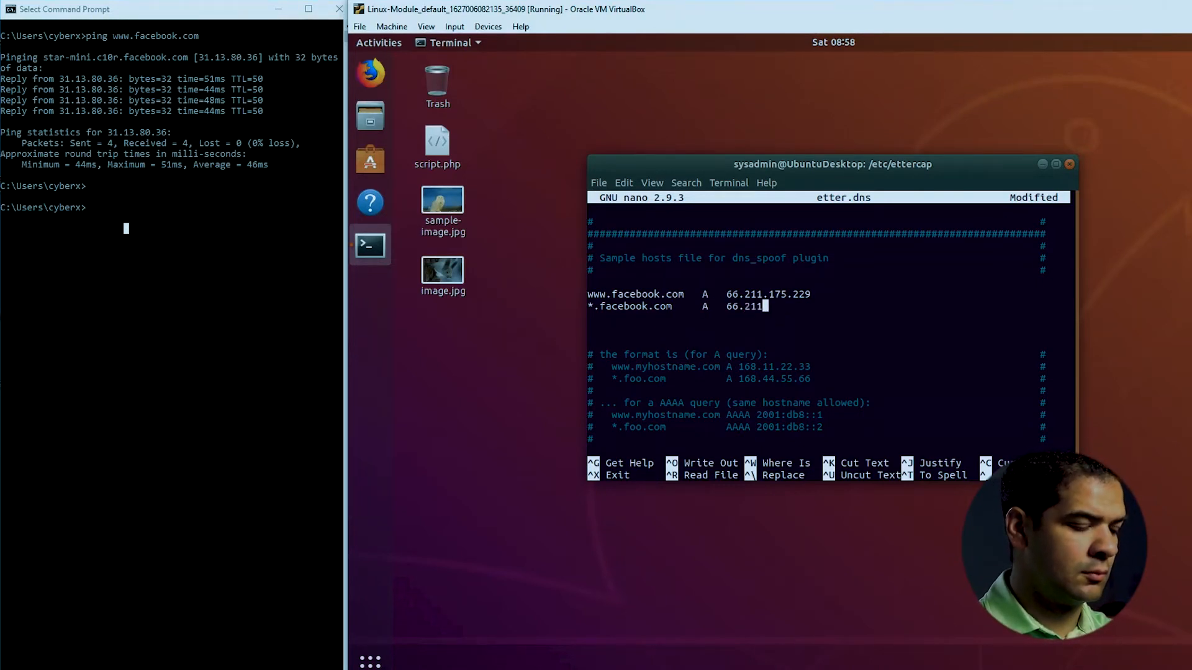
pyautogui.write('.')
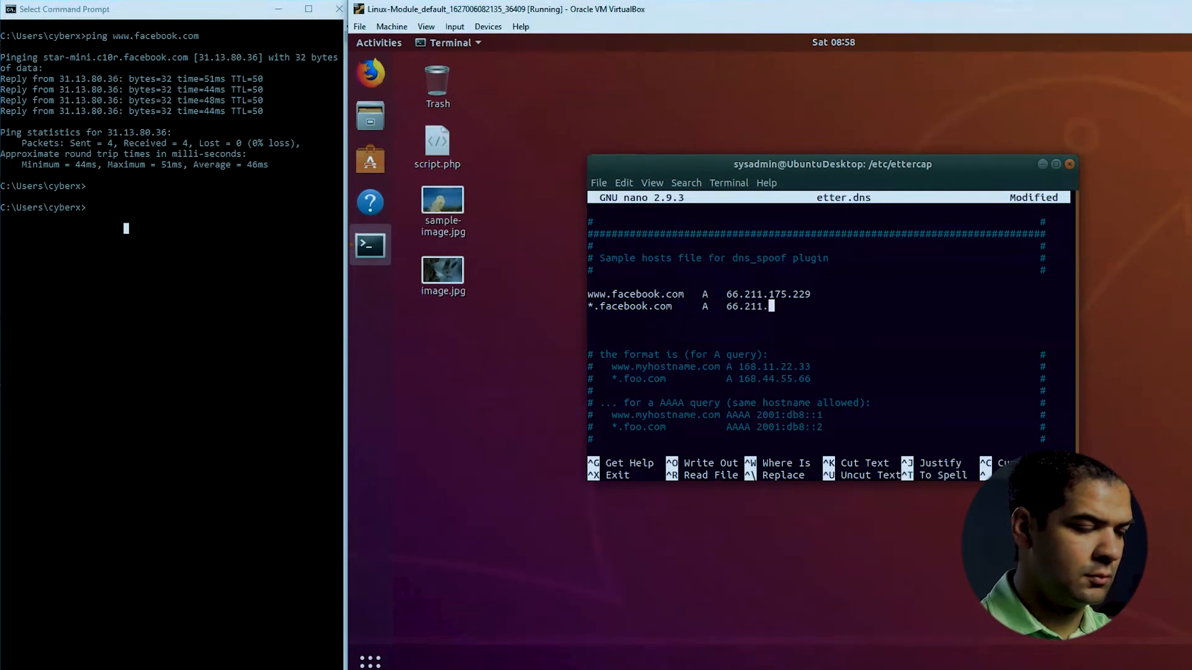
pyautogui.write('175.229')
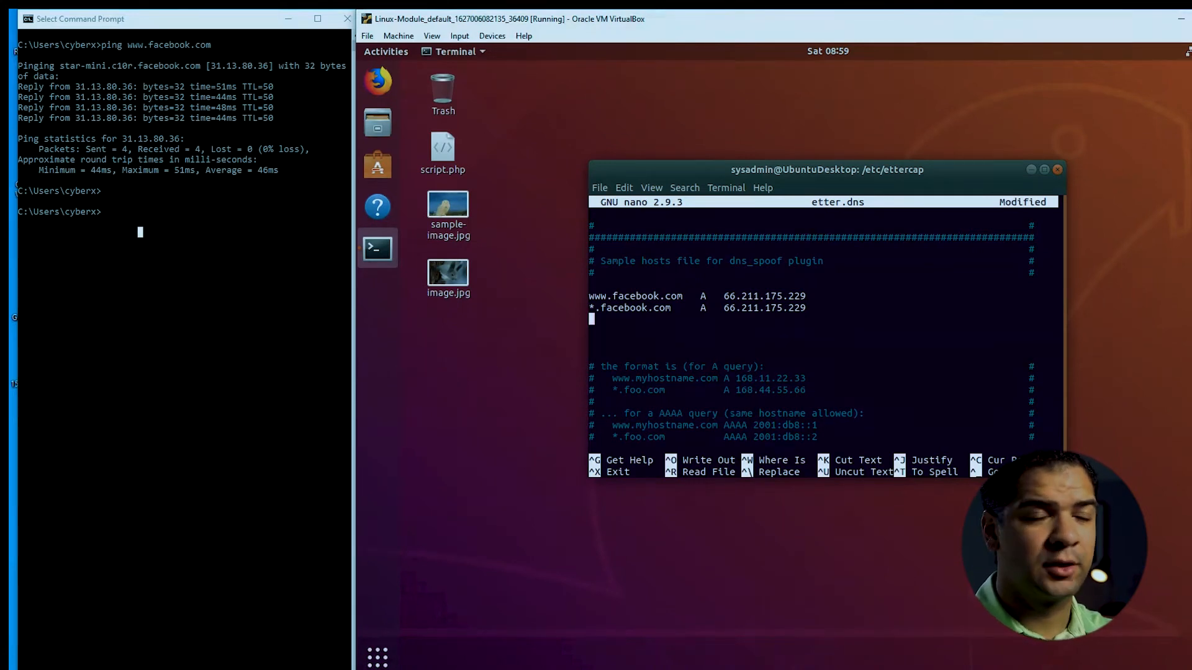
pyautogui.write('ww')
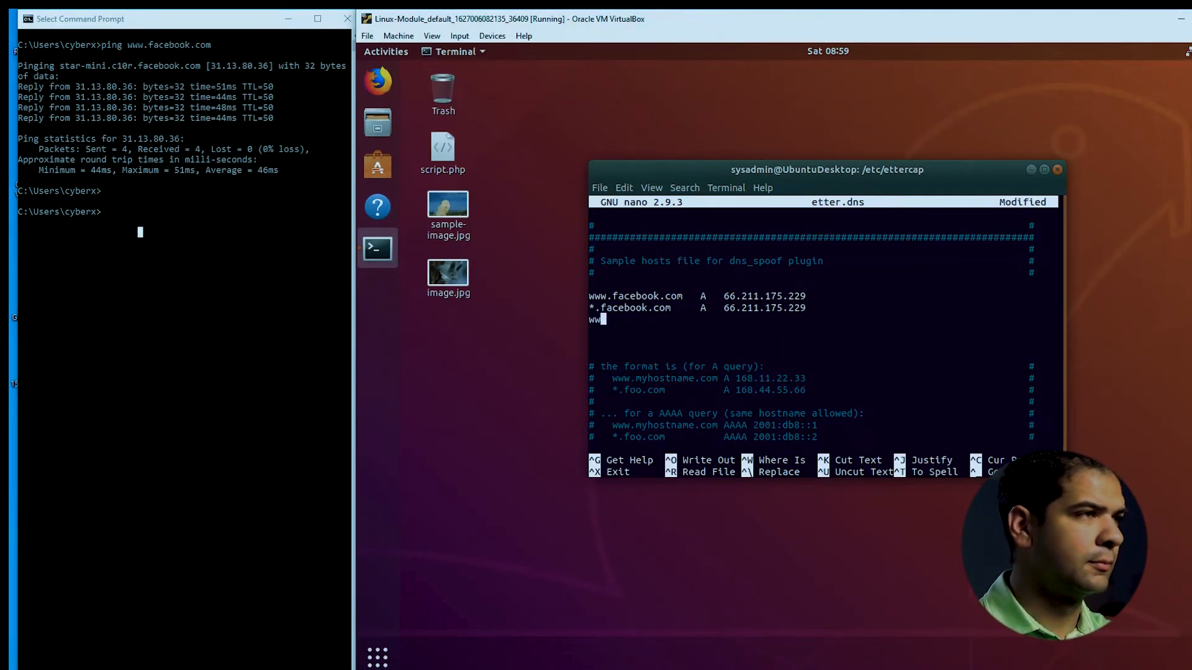
pyautogui.write('ww.facebook.kc')
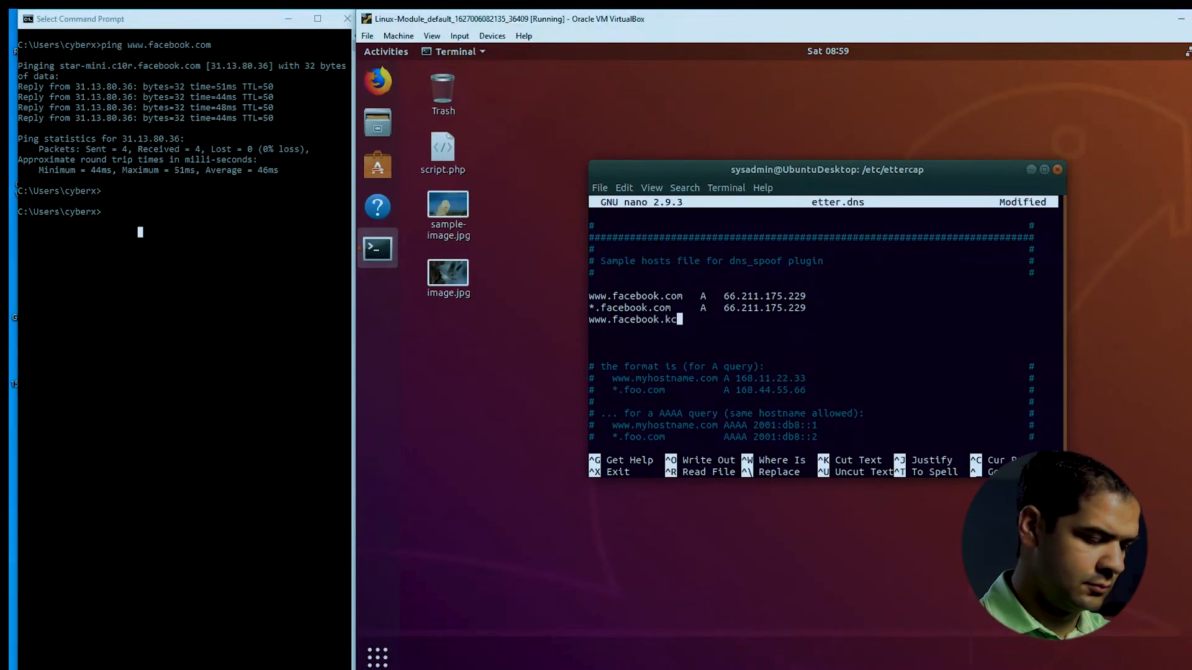
pyautogui.write('om  P')
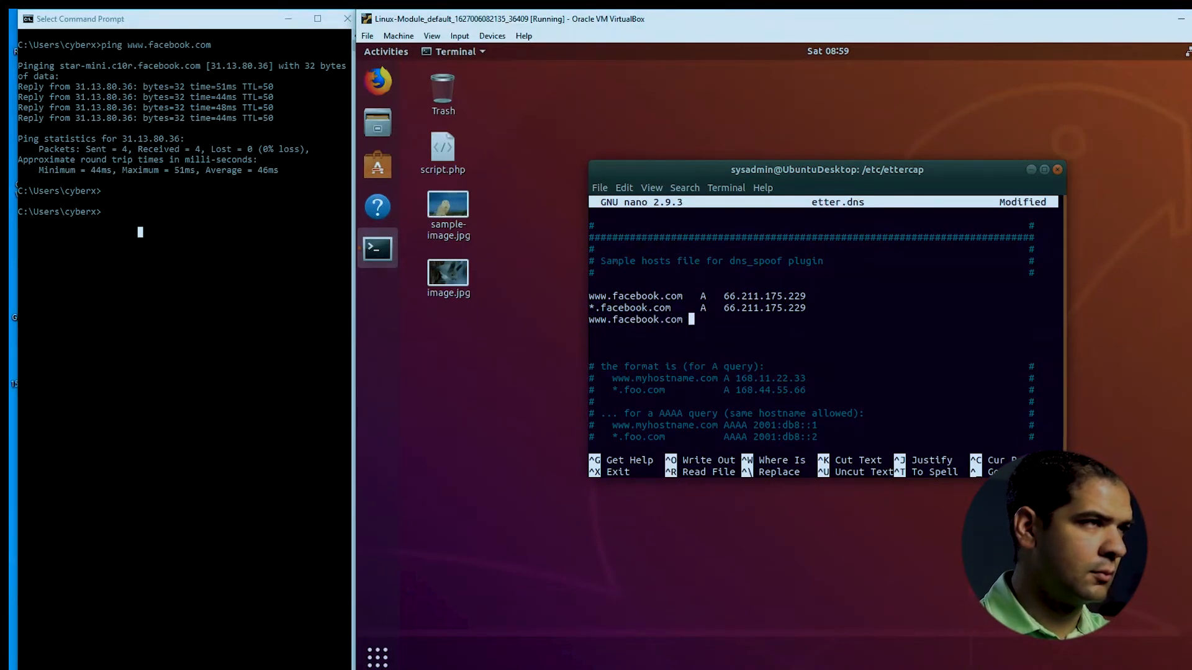
pyautogui.write('PTR')
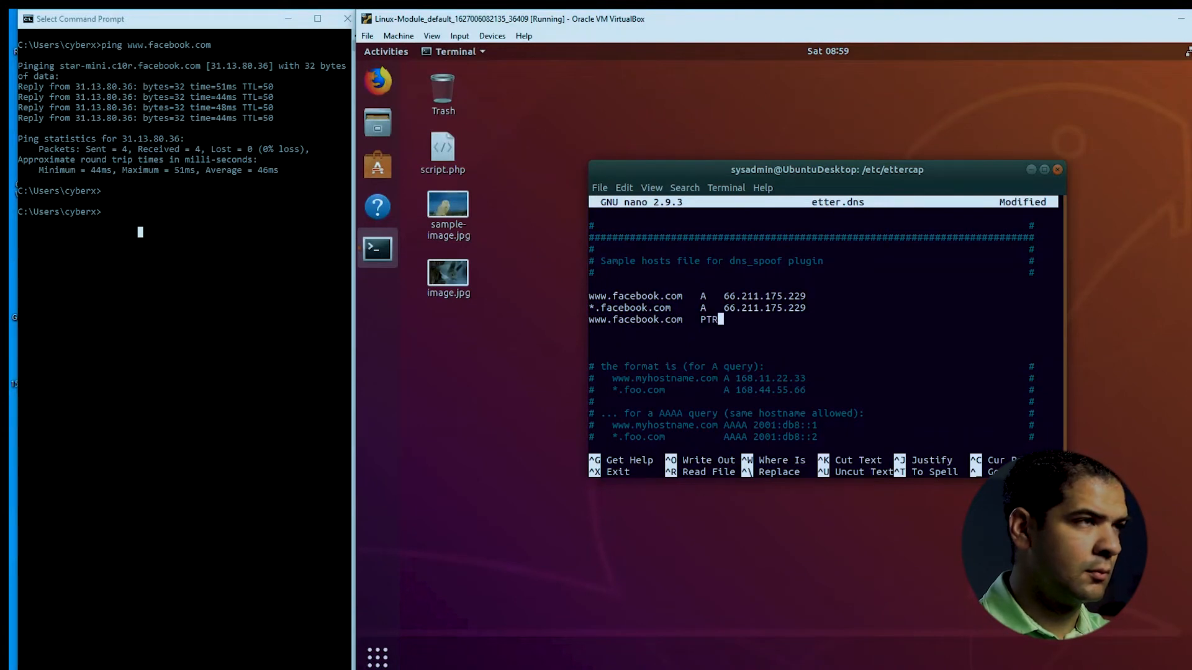
pyautogui.write('66.')
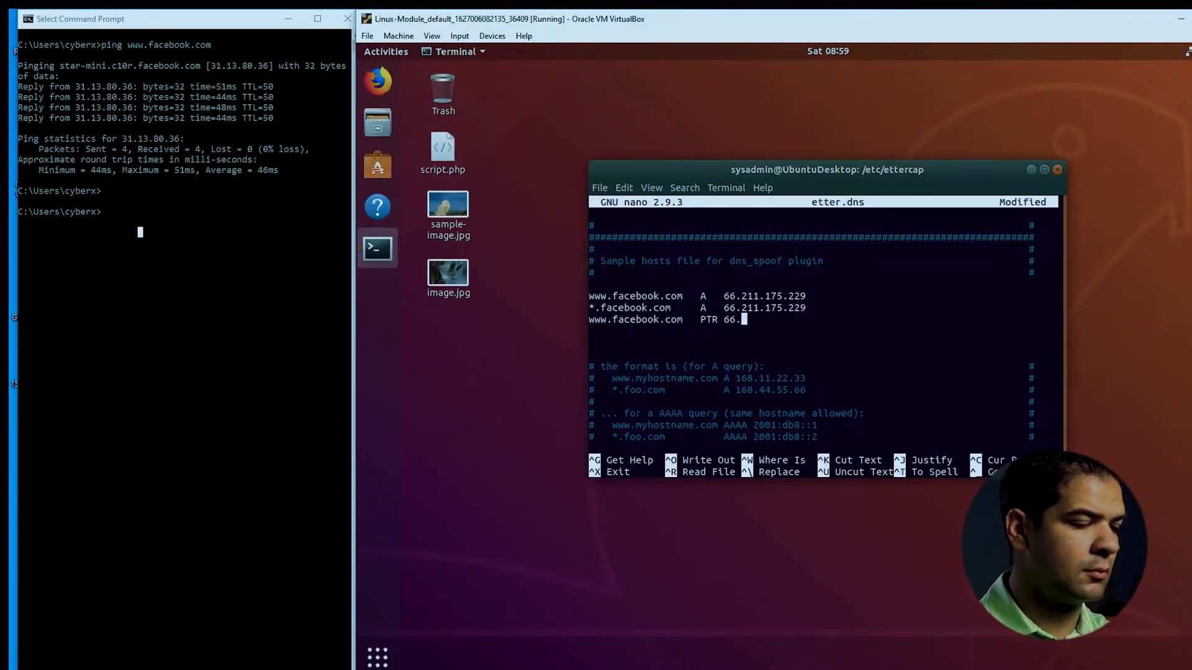
pyautogui.write('11.1')
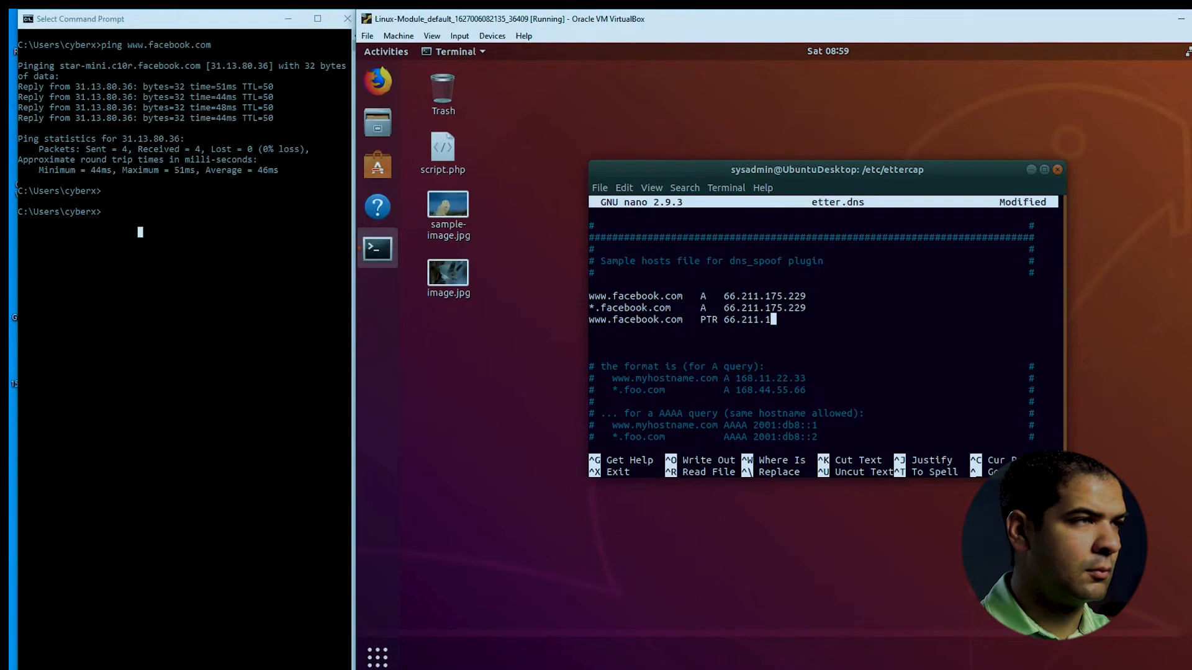
pyautogui.write('75.229')
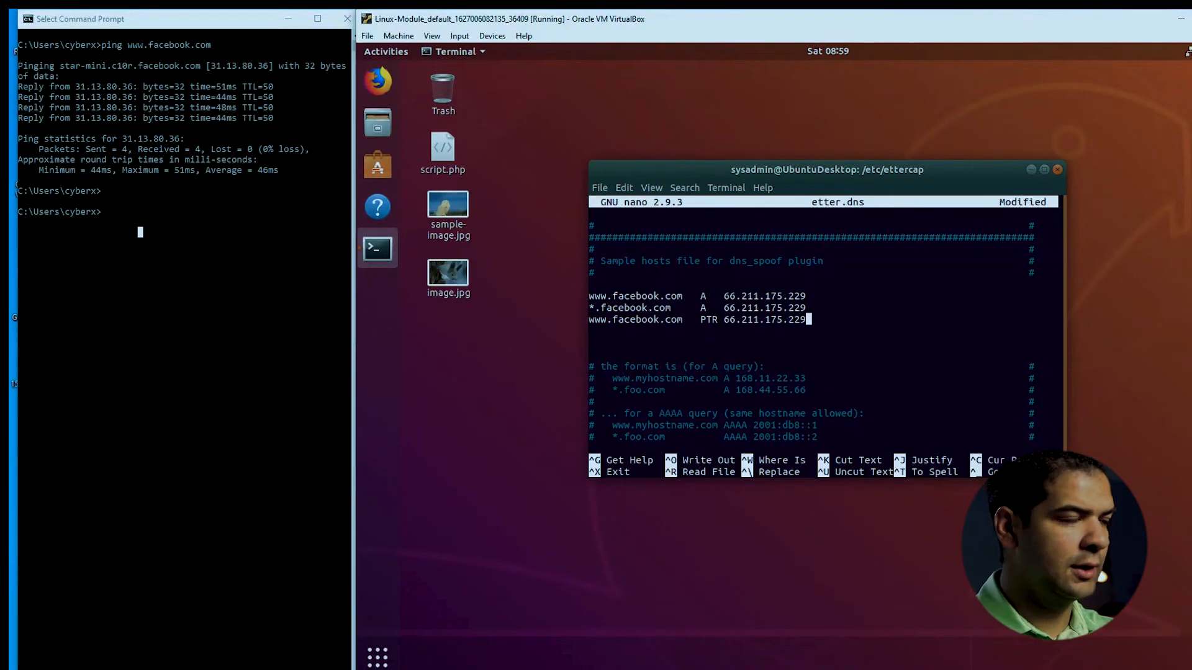
# Save and exit etter.dns, then print it with cat to check the facebook entries
pyautogui.press('ctrl+x')
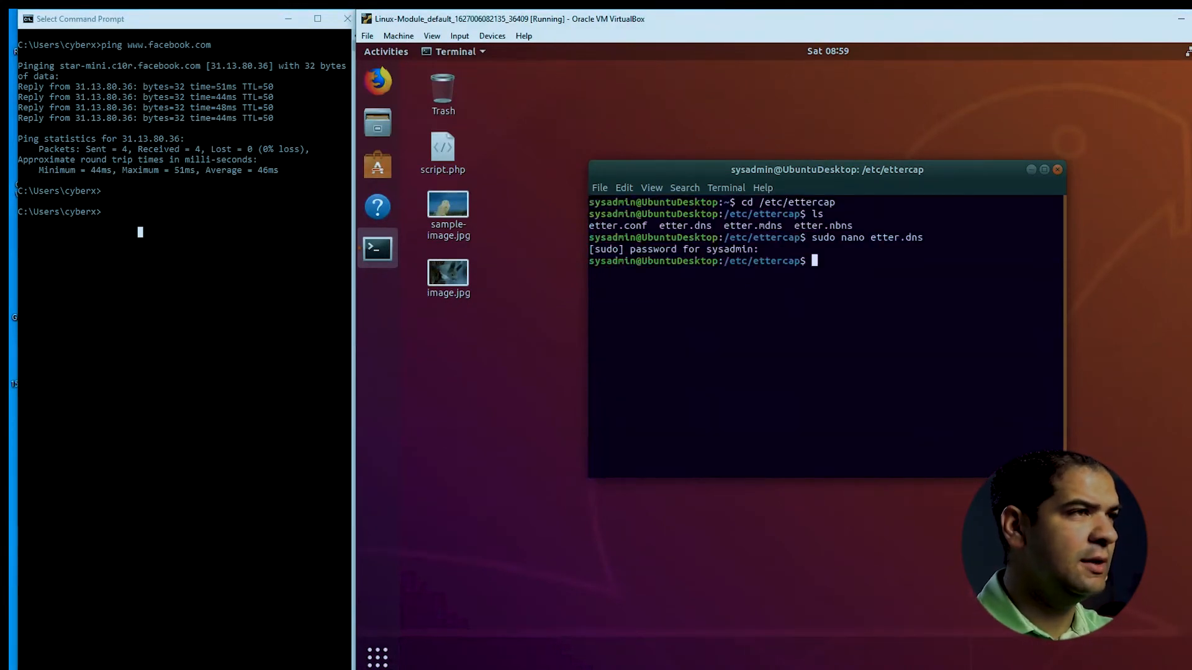
pyautogui.write('cat')
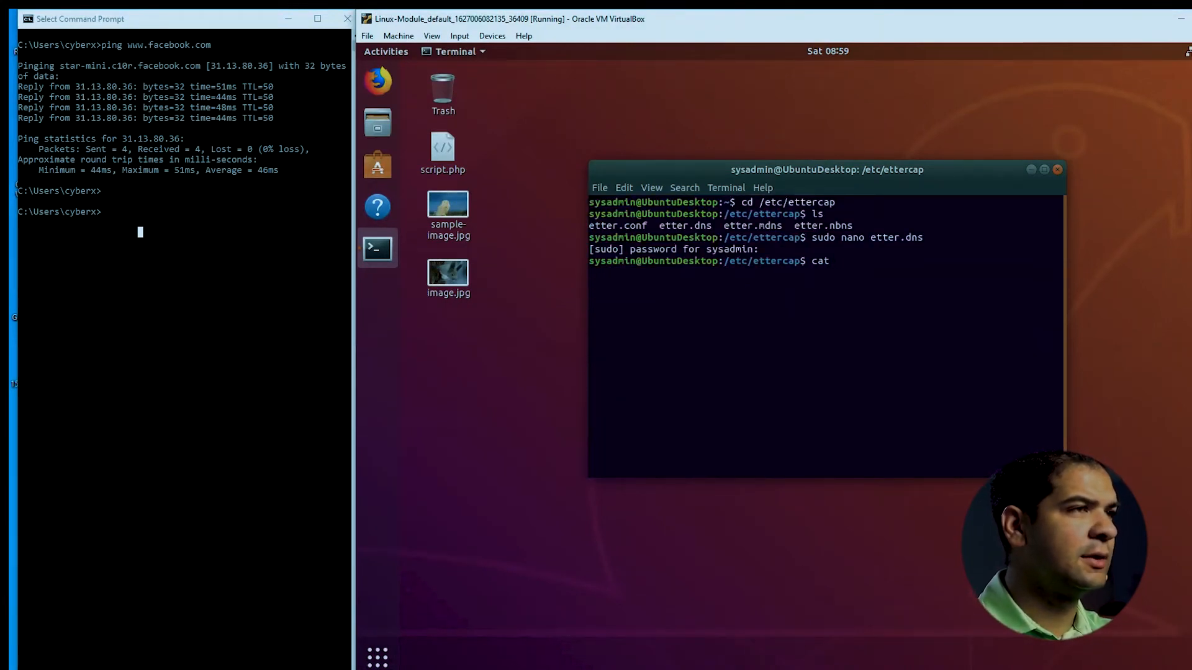
pyautogui.write('etter')
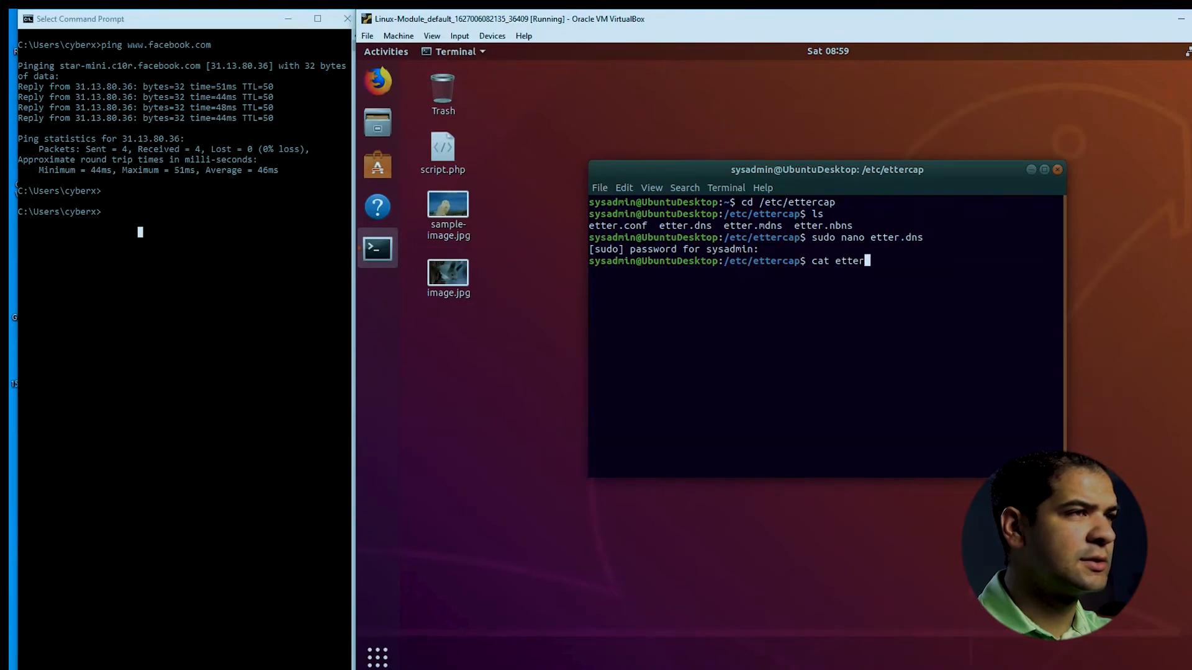
pyautogui.press('Return')
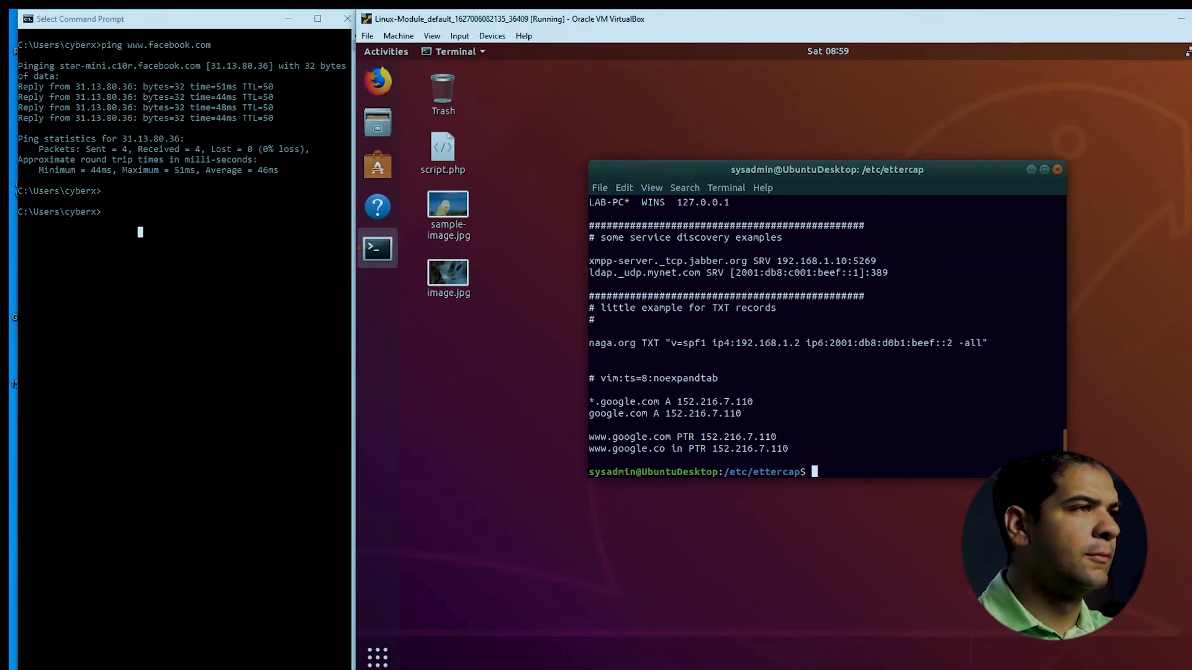
pyautogui.scroll(3)
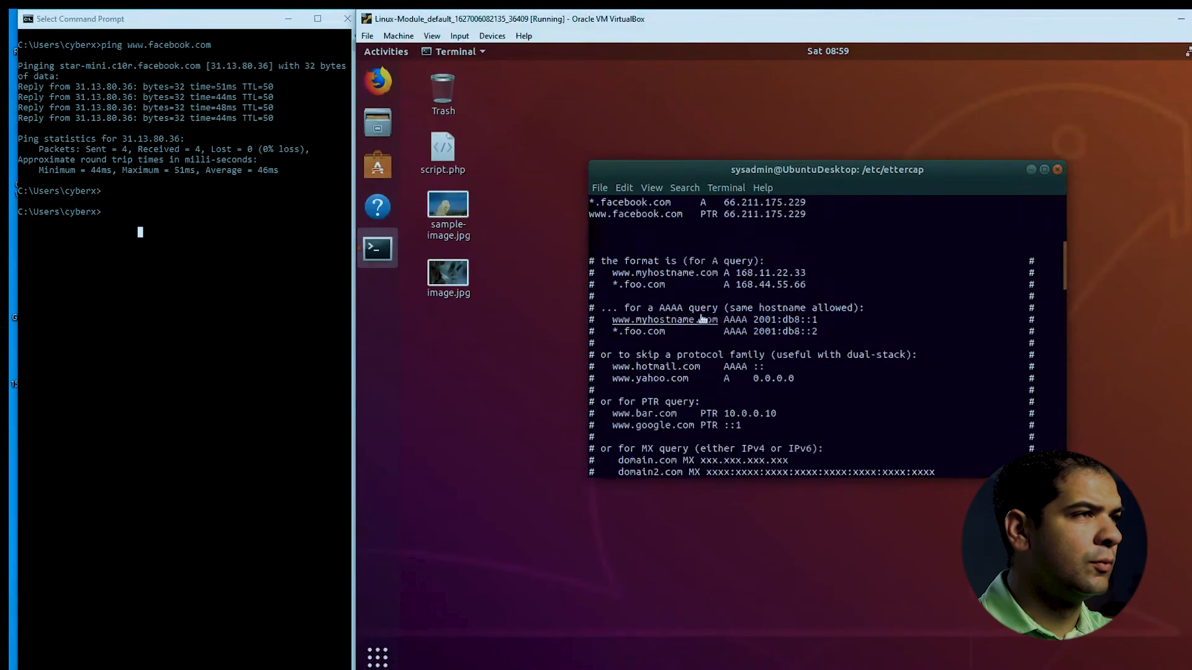
pyautogui.scroll(3)
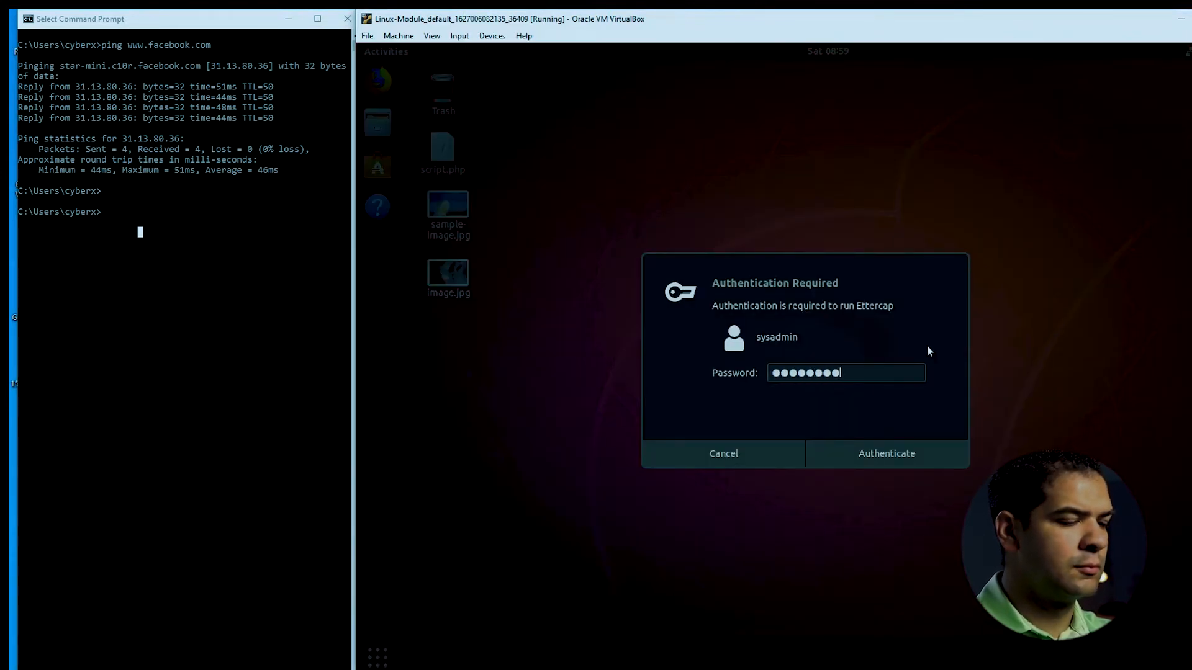
# Authenticate Ettercap, start unified sniffing on enp0s3, and scan the network for hosts
pyautogui.click(885, 453)
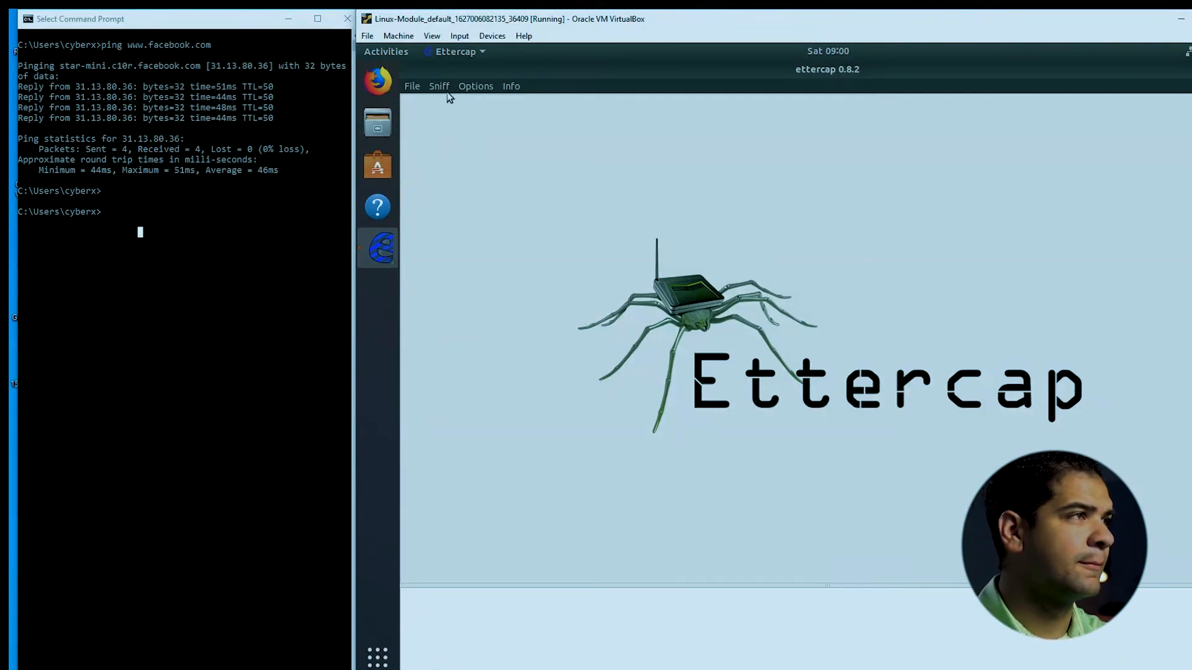
pyautogui.click(439, 85)
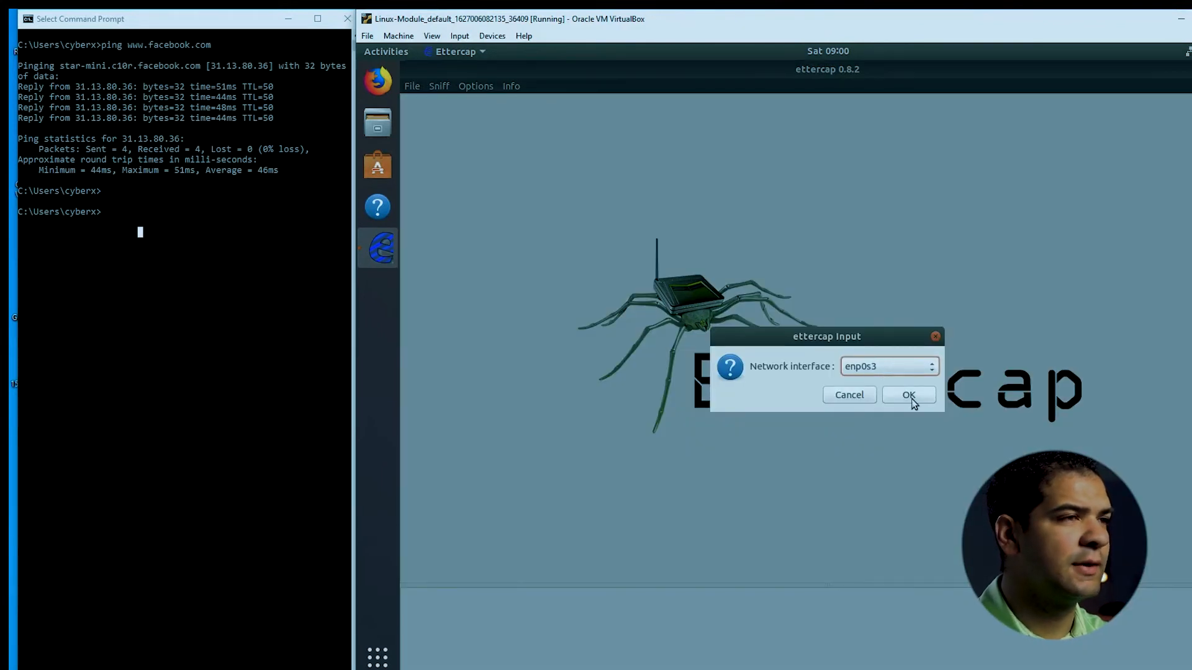
pyautogui.click(908, 395)
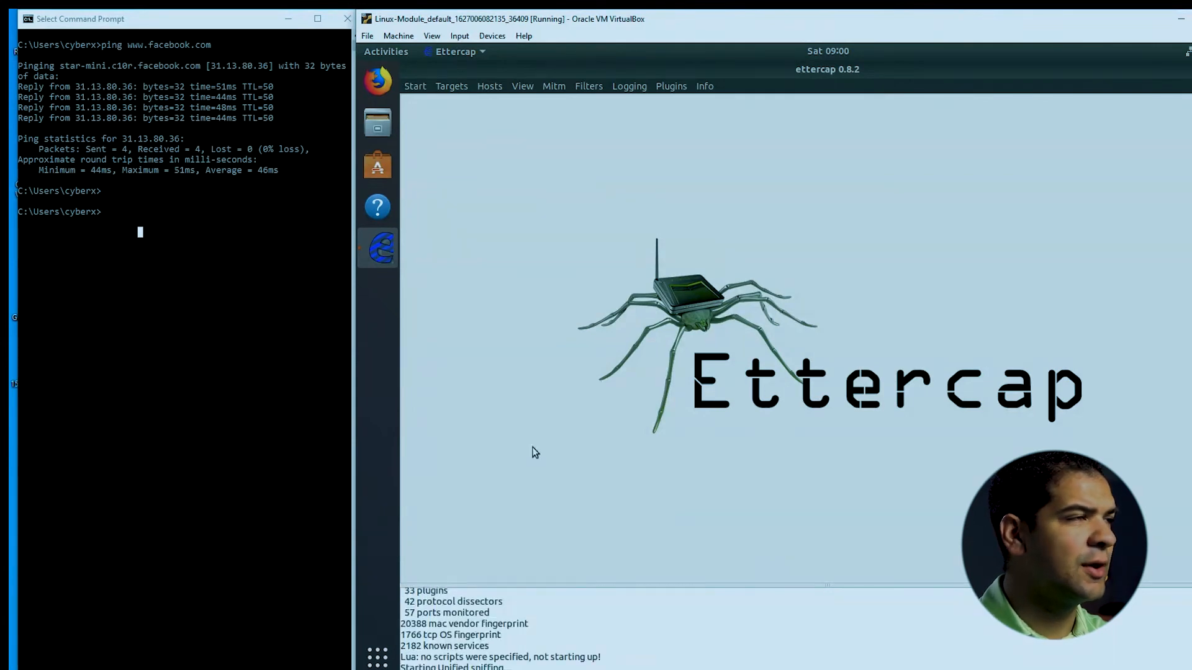
pyautogui.click(490, 85)
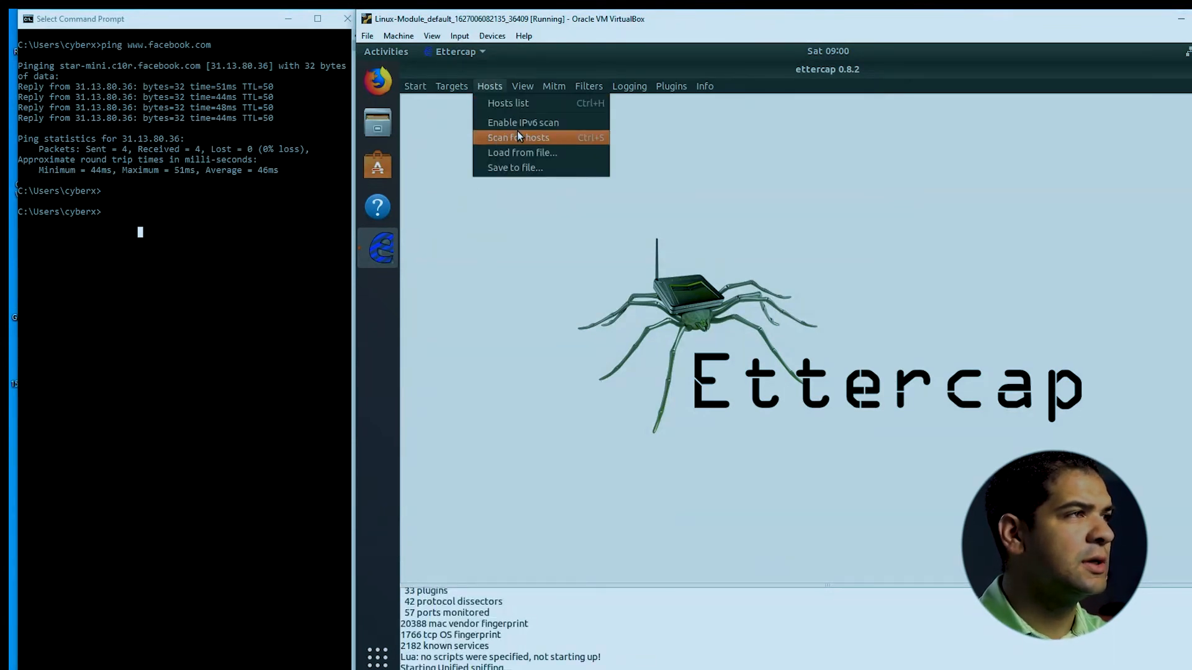
pyautogui.click(517, 137)
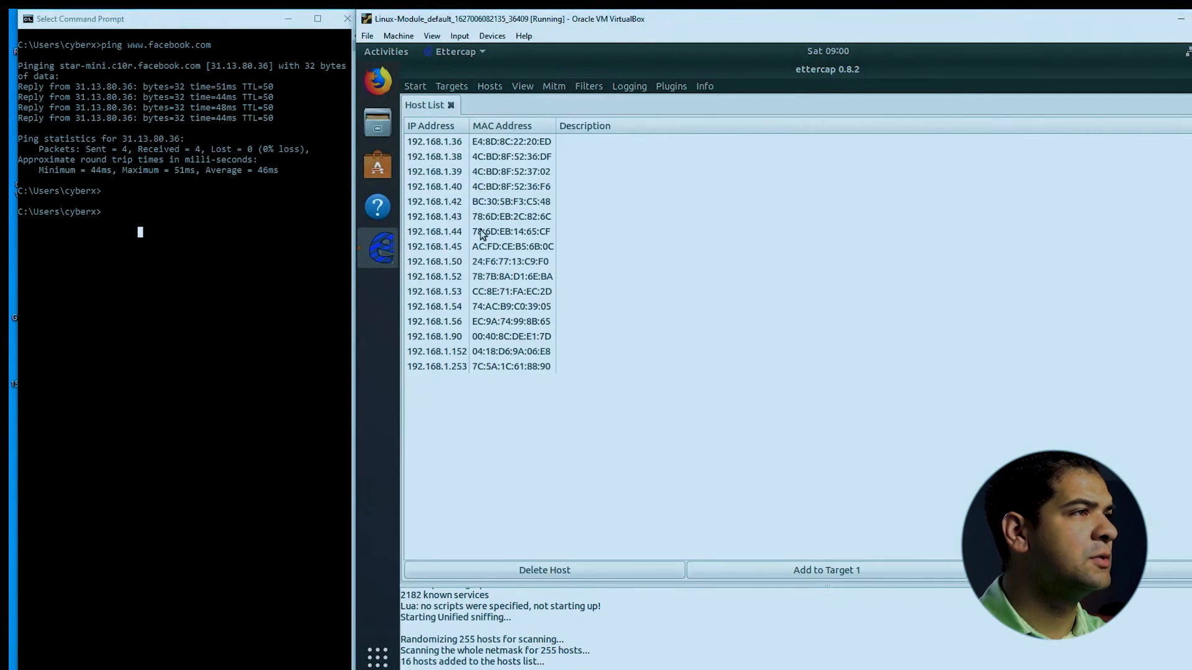
# Select host 192.168.1.45 in the host list and add it to Target 1
pyautogui.click(434, 246)
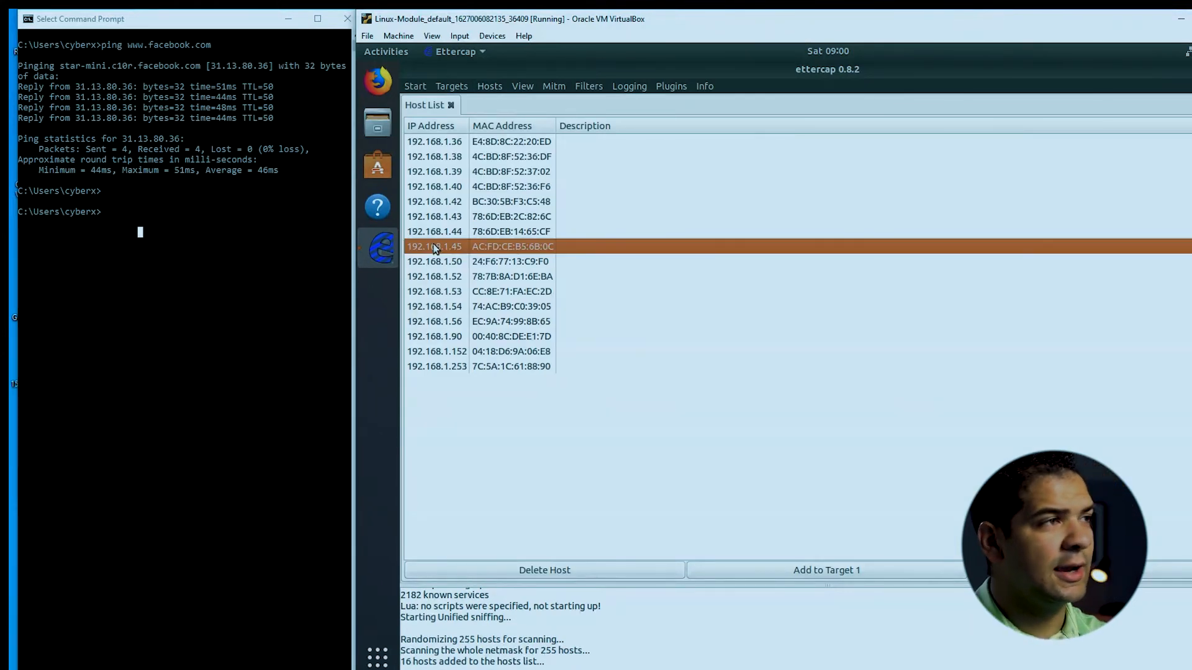
pyautogui.moveTo(473, 254)
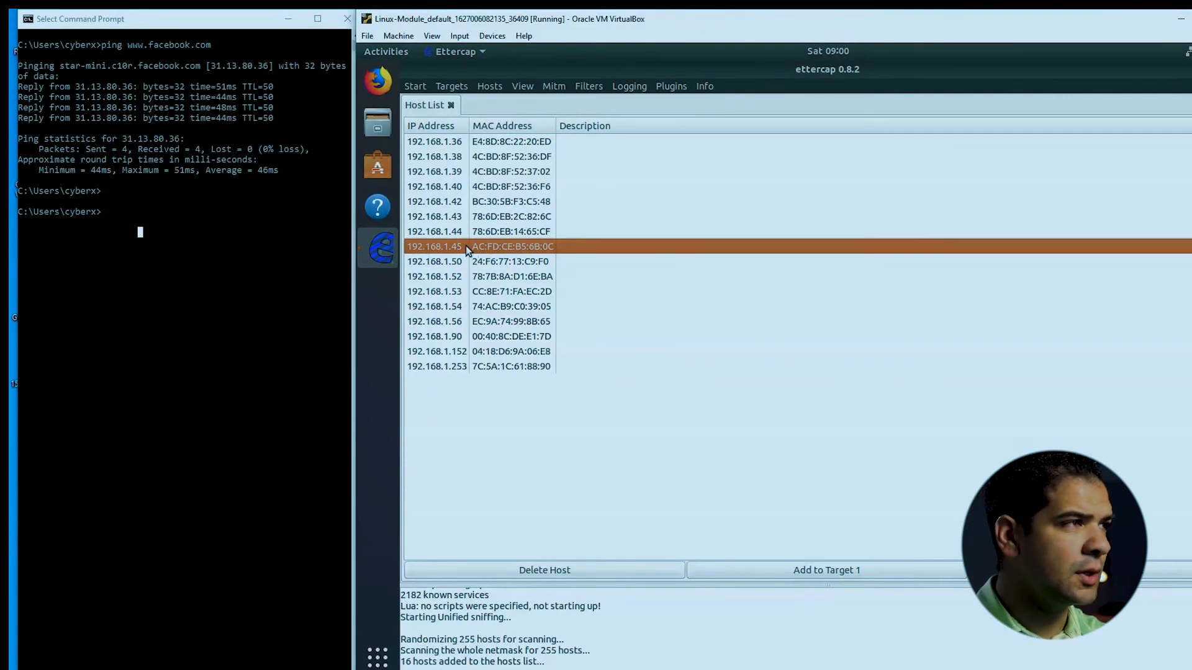
pyautogui.click(826, 570)
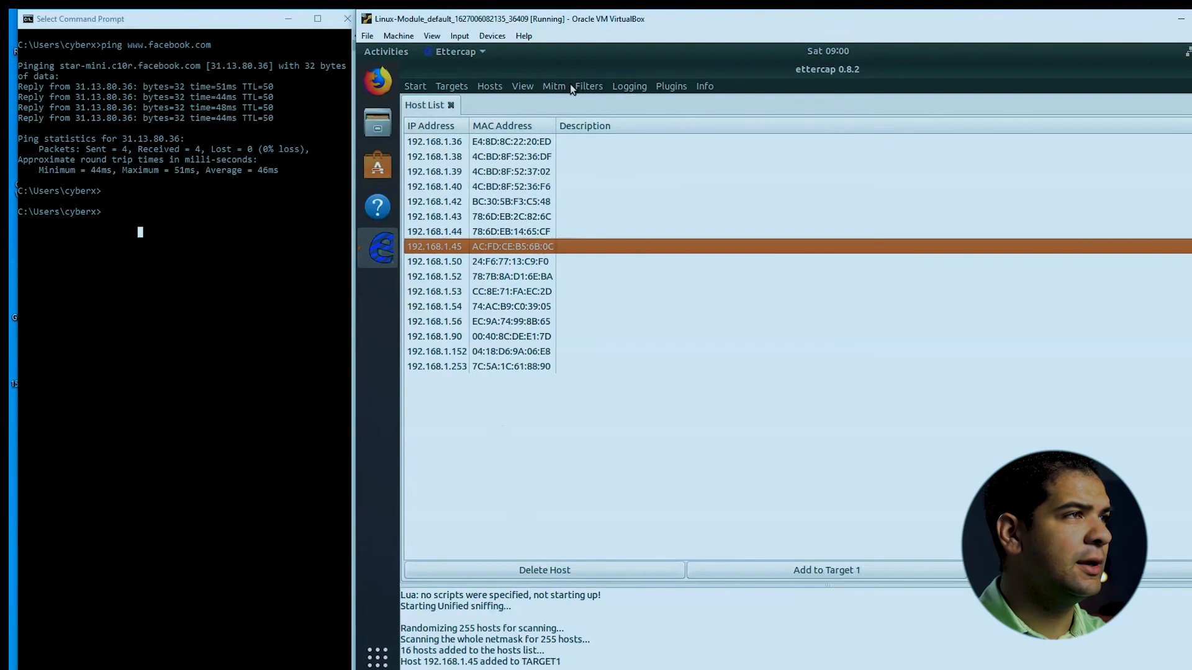
# Activate the dns_spoof plugin and start ARP poisoning with remote connections sniffed
pyautogui.click(670, 86)
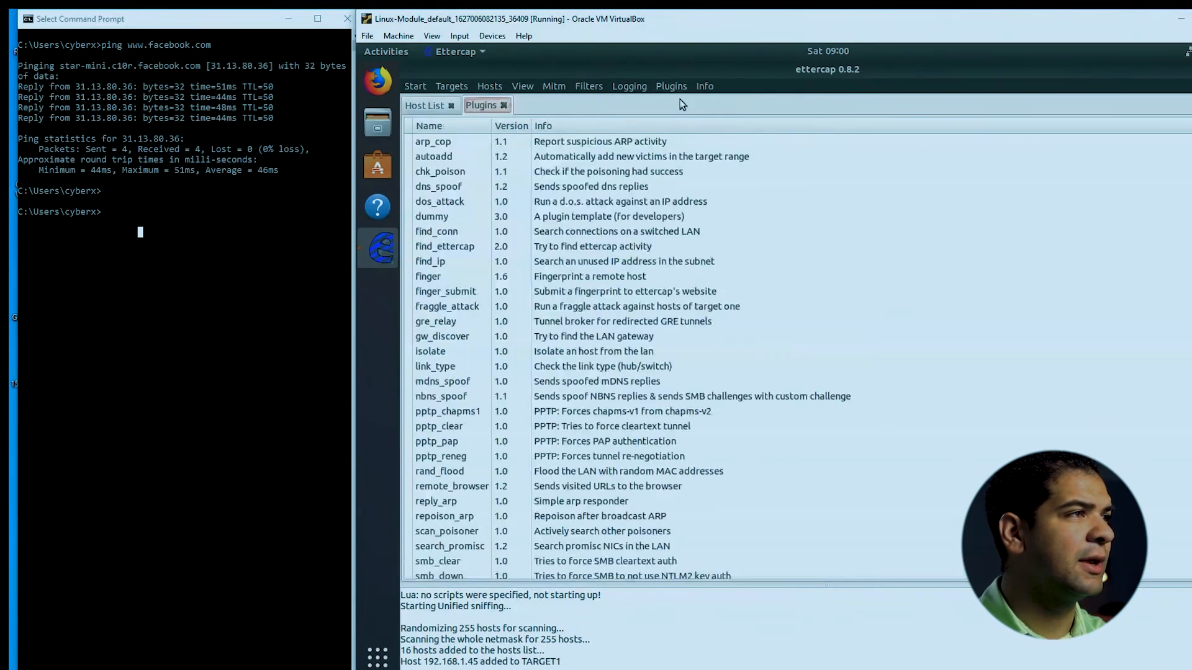
pyautogui.doubleClick(440, 186)
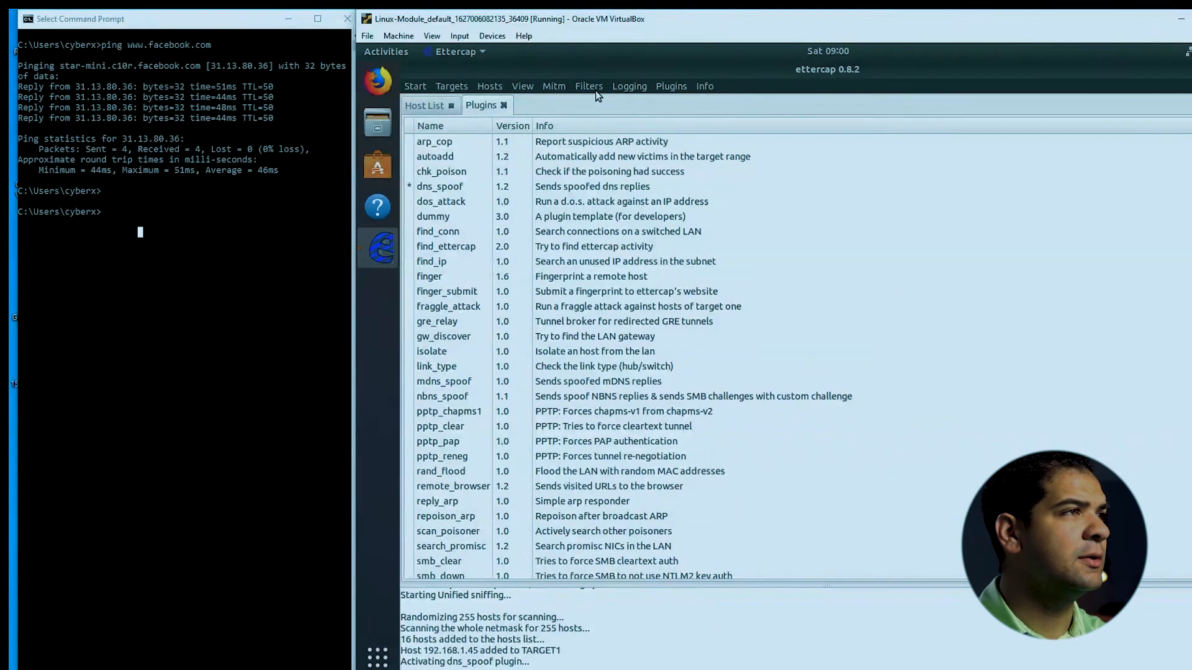
pyautogui.click(553, 86)
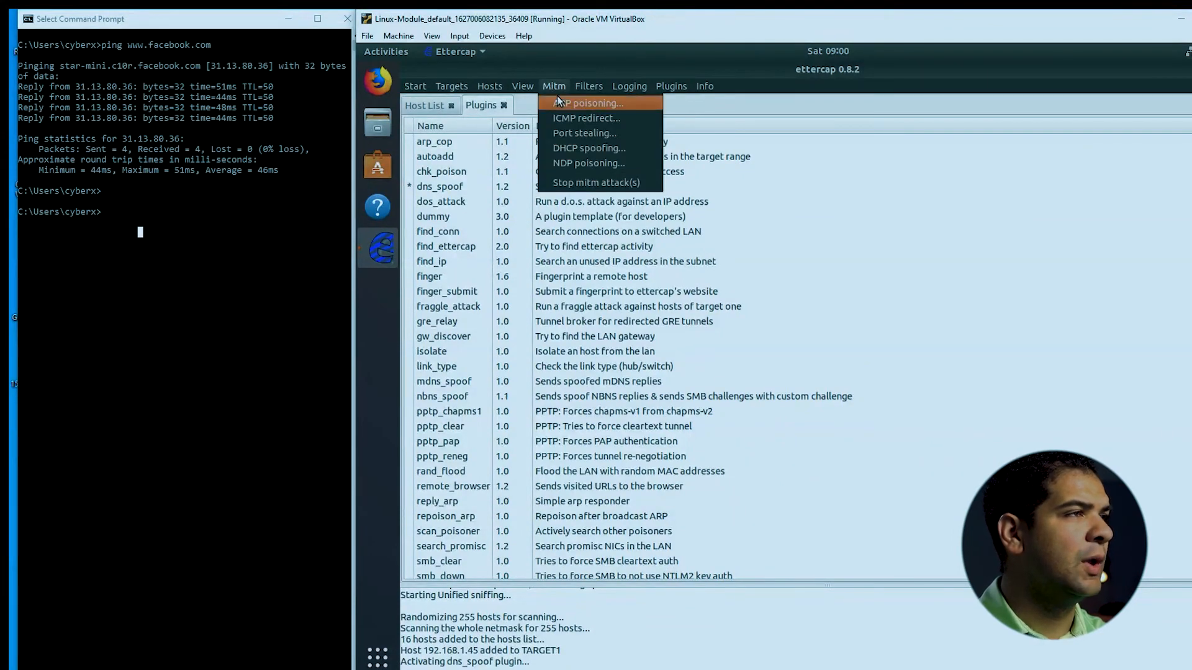
pyautogui.click(589, 102)
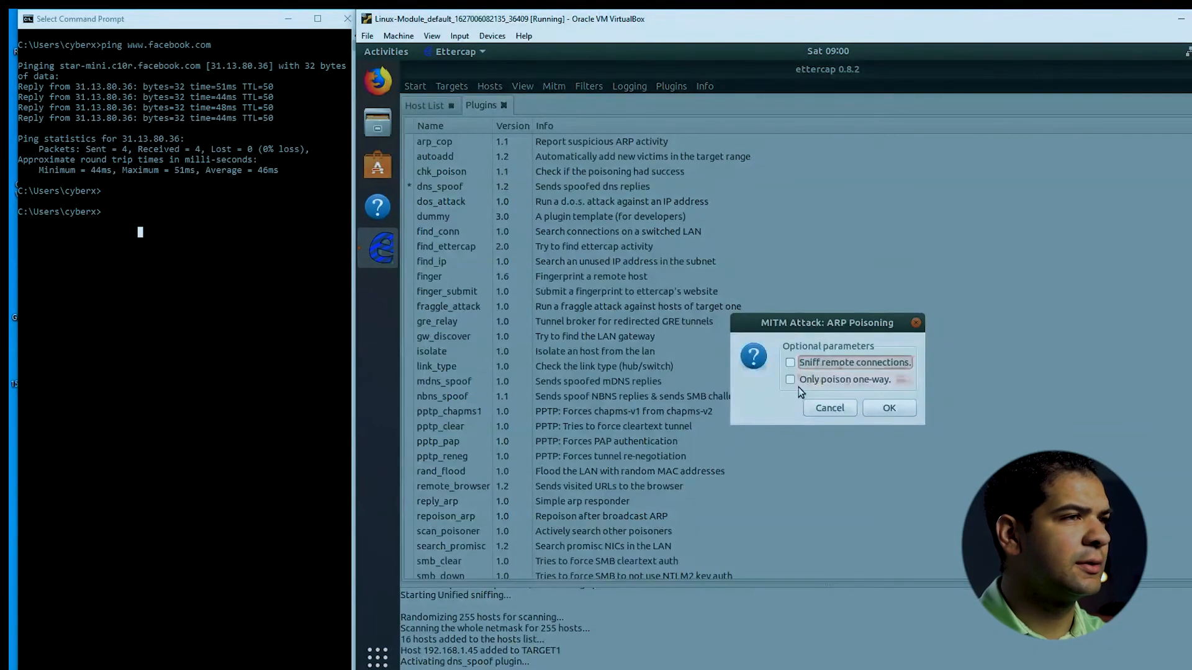
pyautogui.click(790, 361)
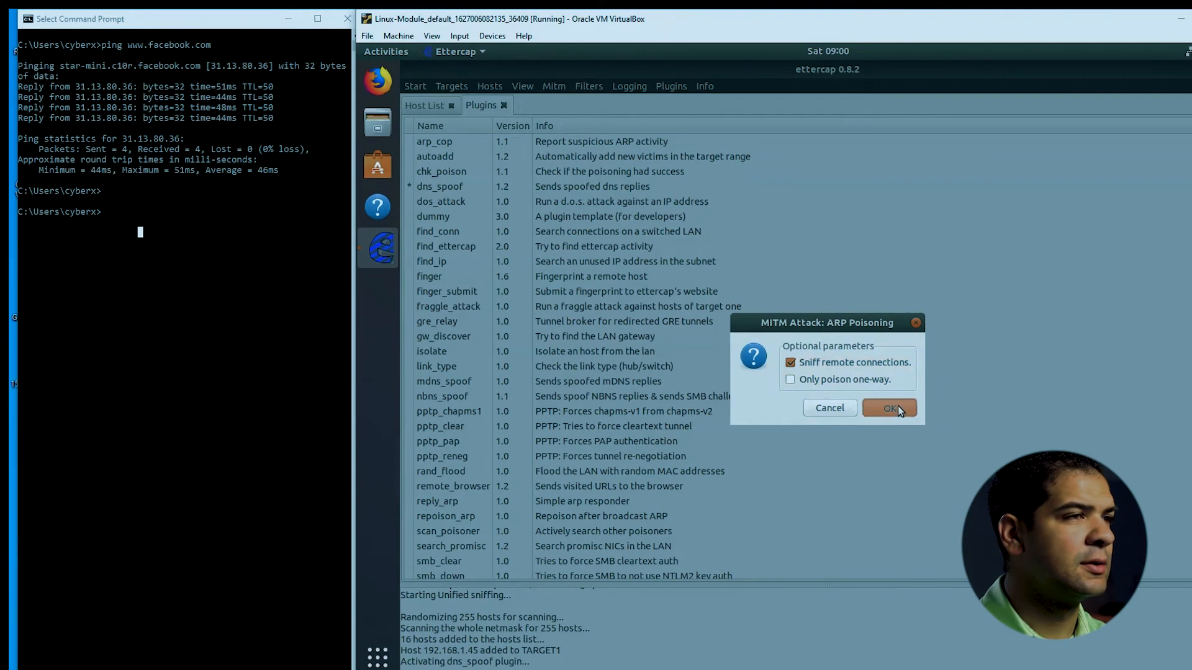
pyautogui.click(890, 409)
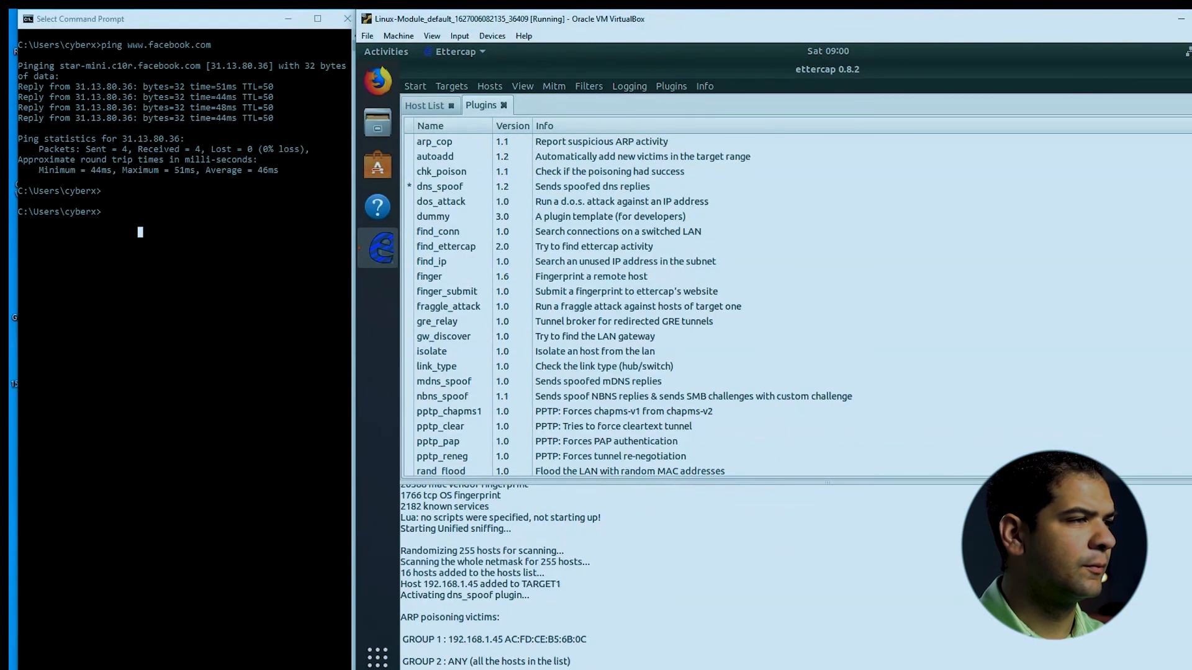
pyautogui.moveTo(486, 89)
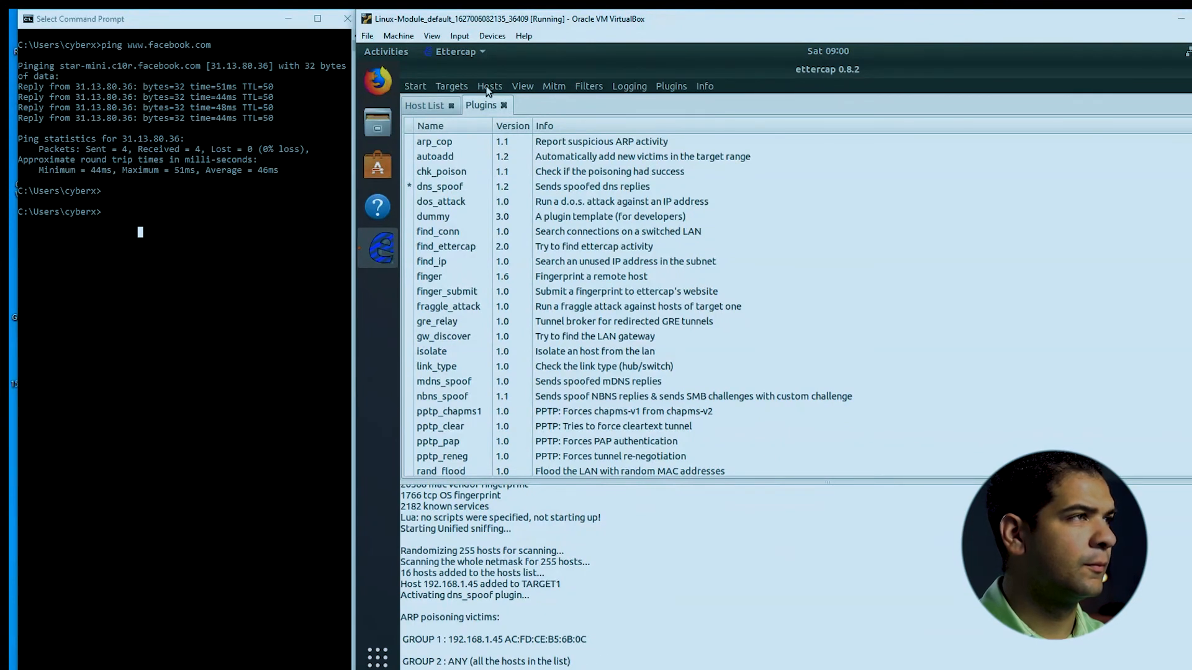
pyautogui.moveTo(554, 85)
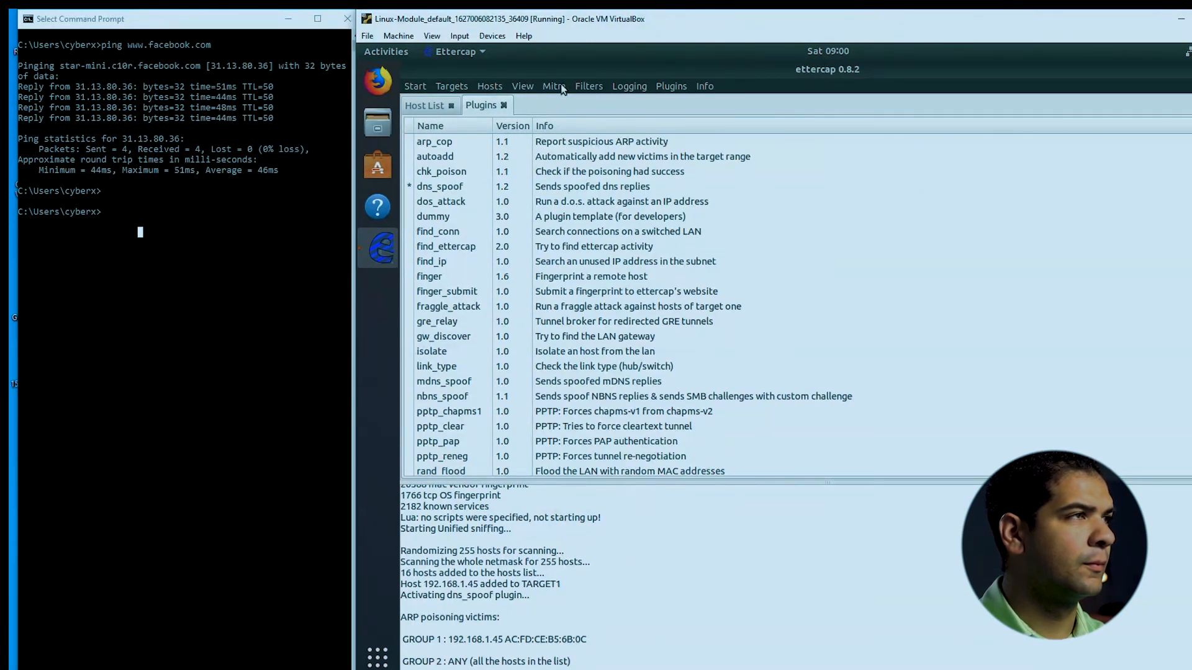
pyautogui.click(489, 86)
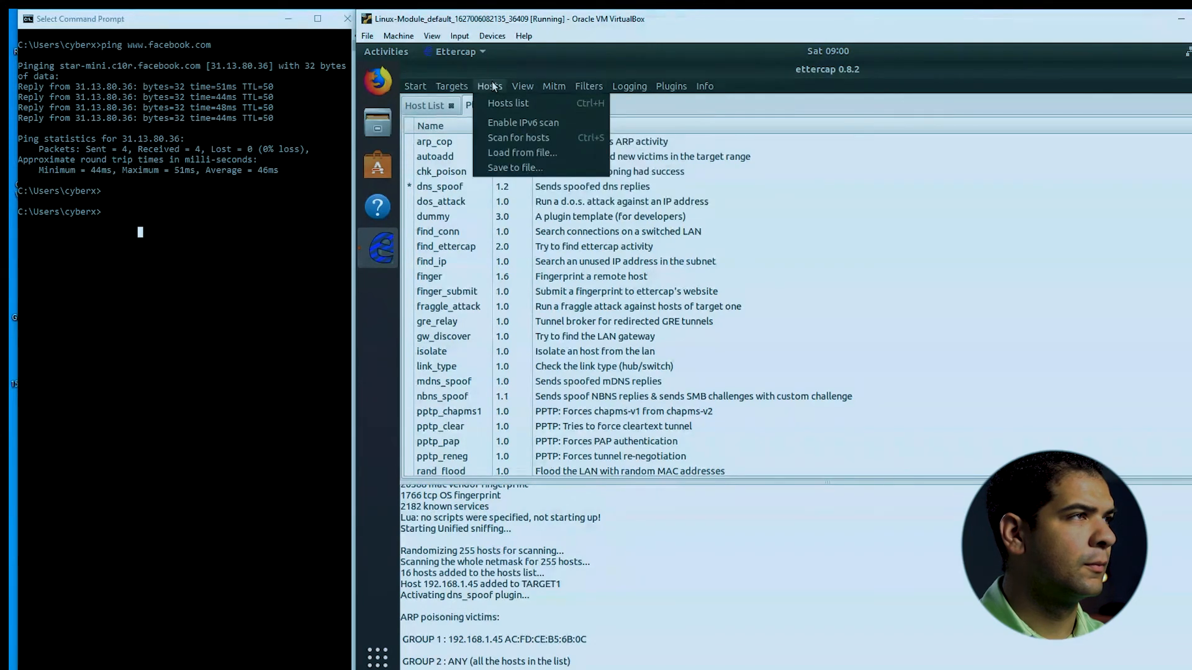
pyautogui.click(522, 85)
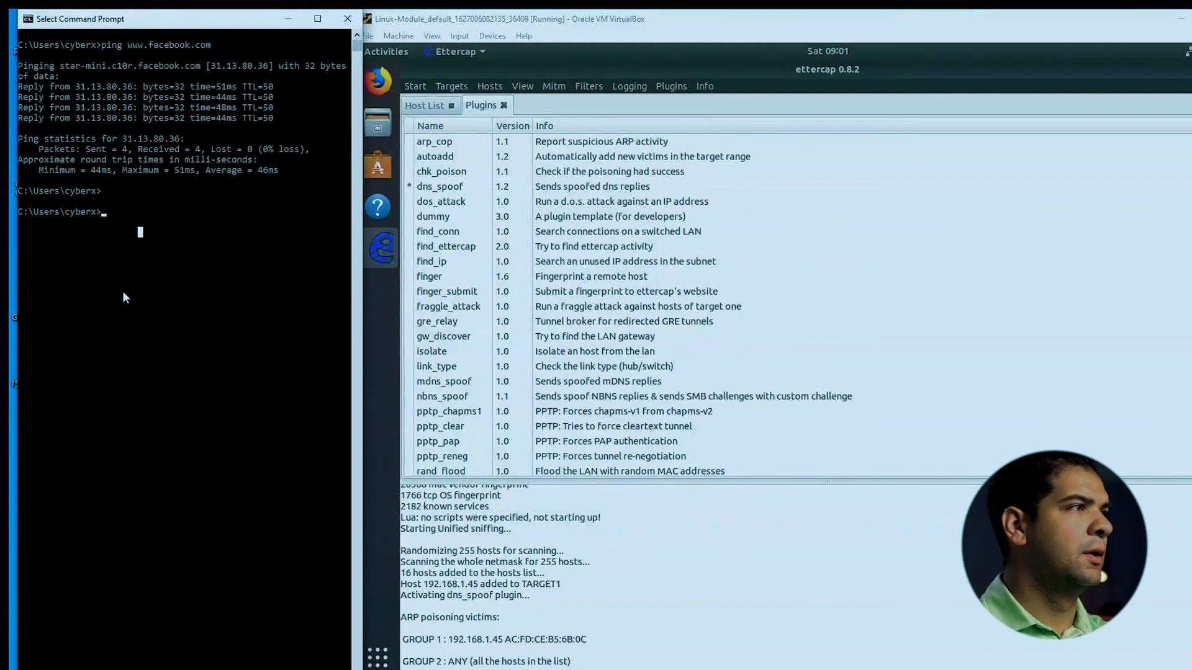
pyautogui.moveTo(148, 221)
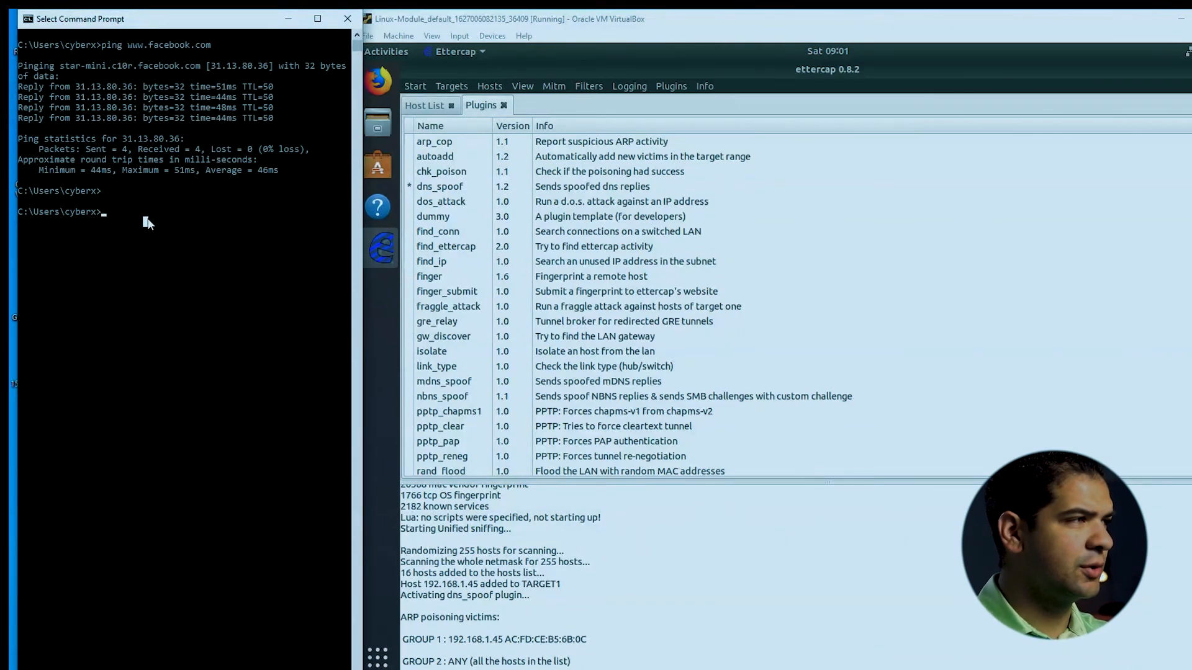
# Ping irs.gov, reaching 152.216.7.110, then stop the ping
pyautogui.write('ping irs')
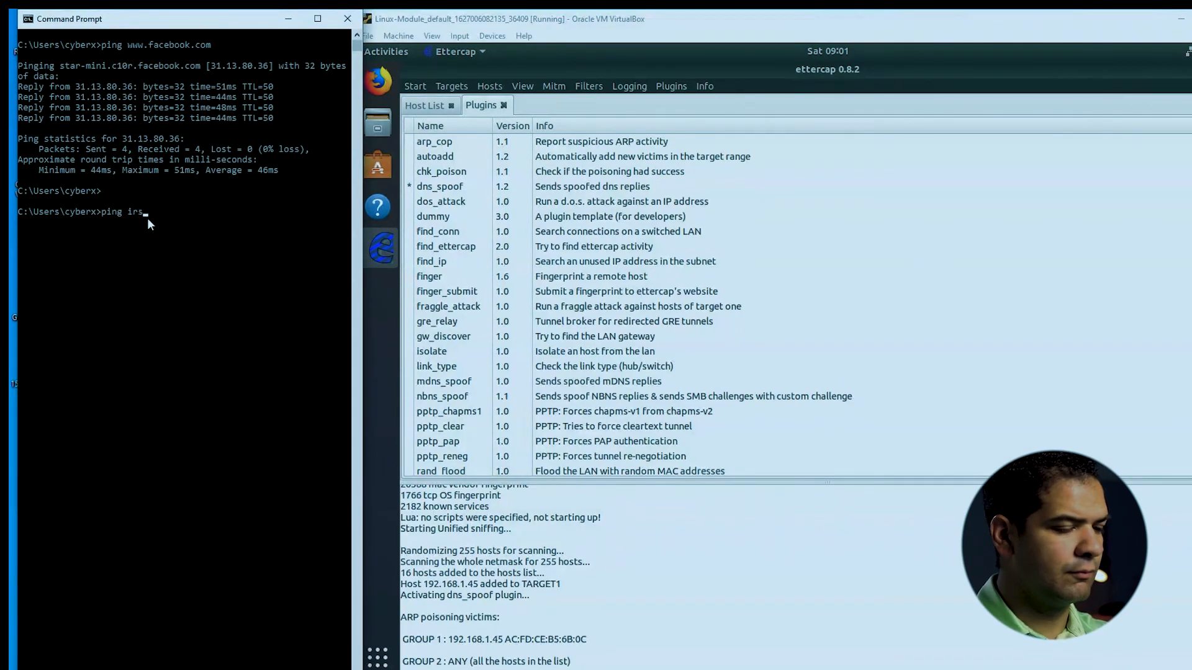
pyautogui.write('.gov')
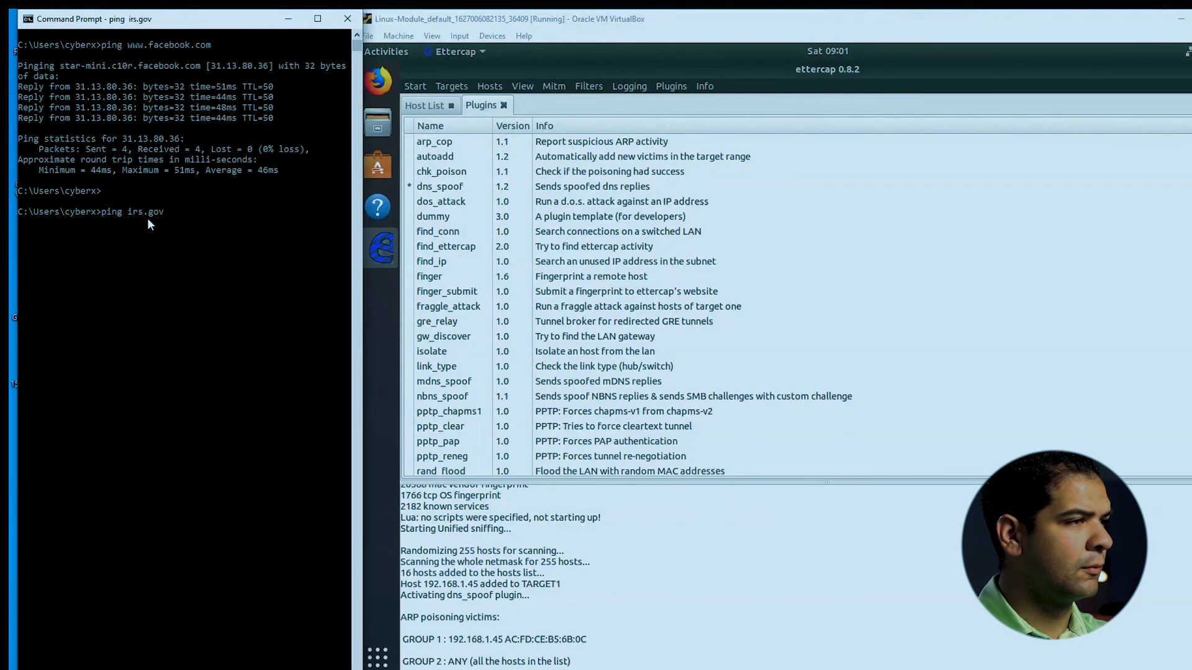
pyautogui.press('Return')
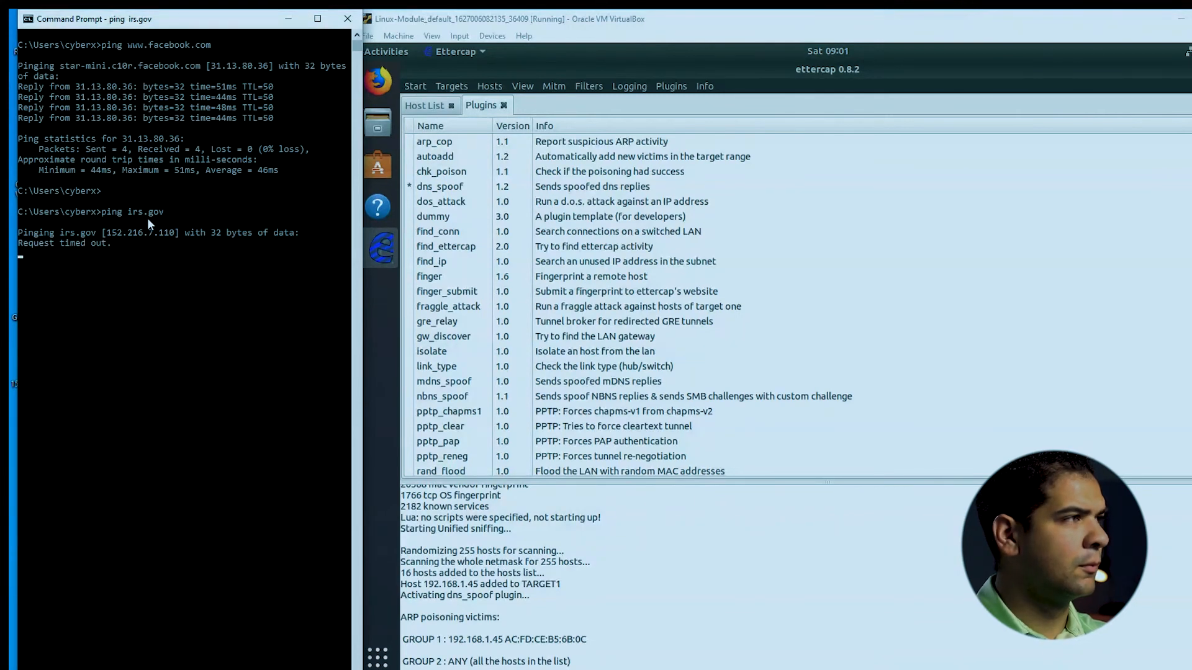
pyautogui.press('ctrl+c')
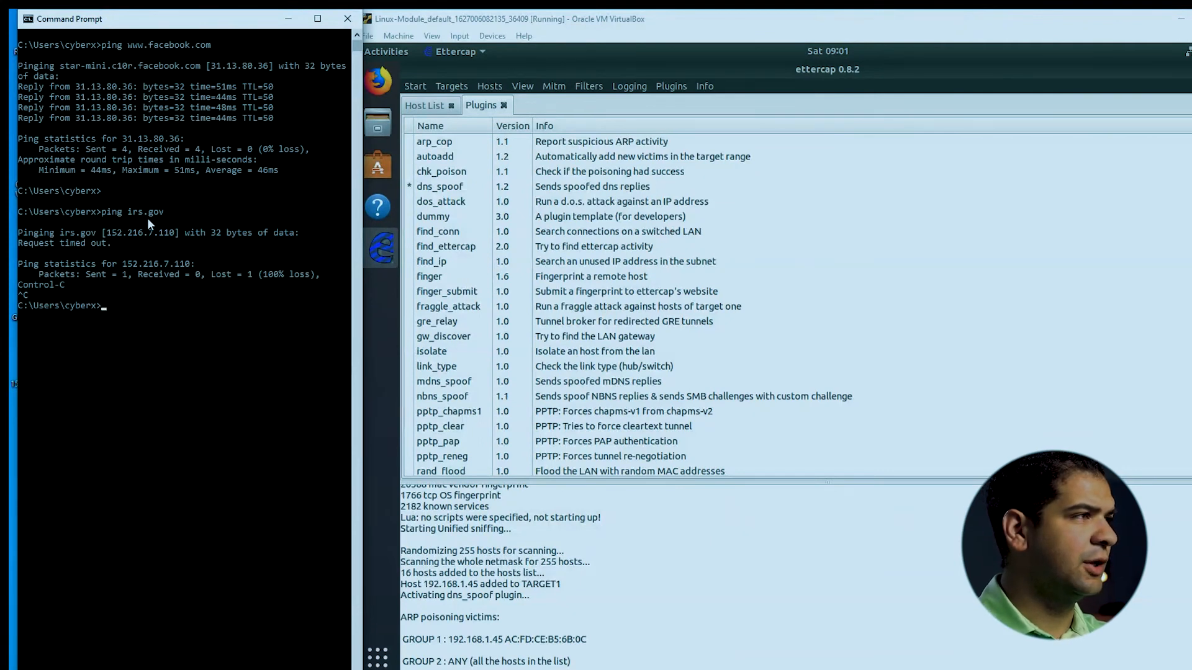
# Run ipconfig, then ping google.com, which now resolves to 152.216.7.110
pyautogui.write('ipconfig')
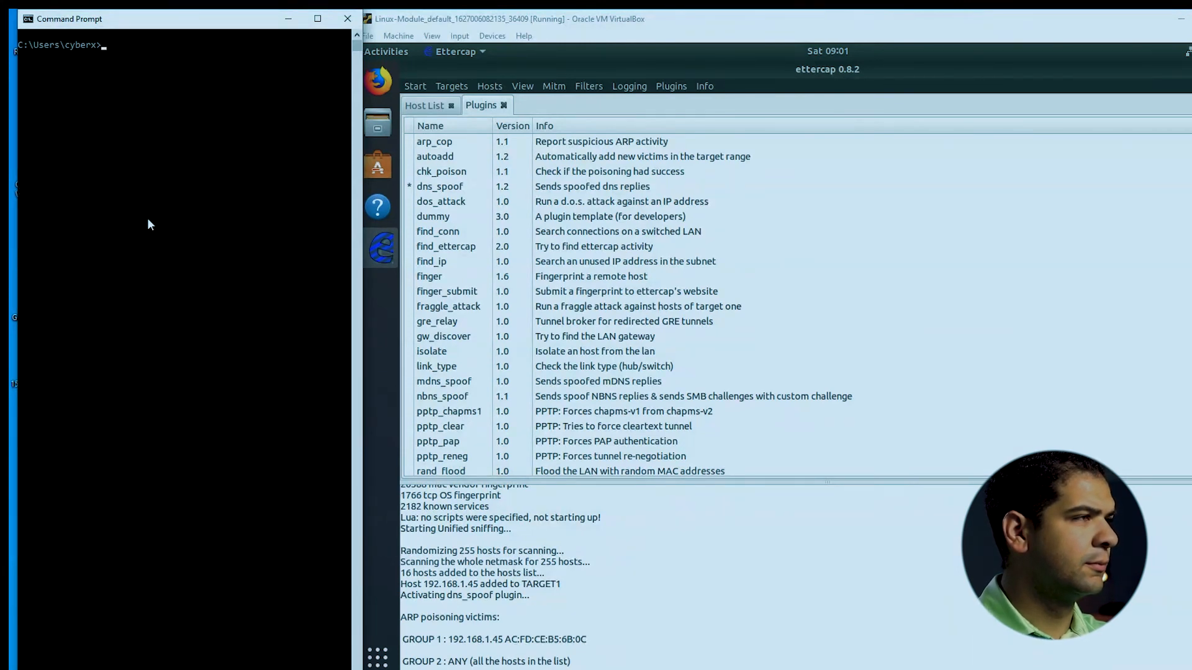
pyautogui.write('pi')
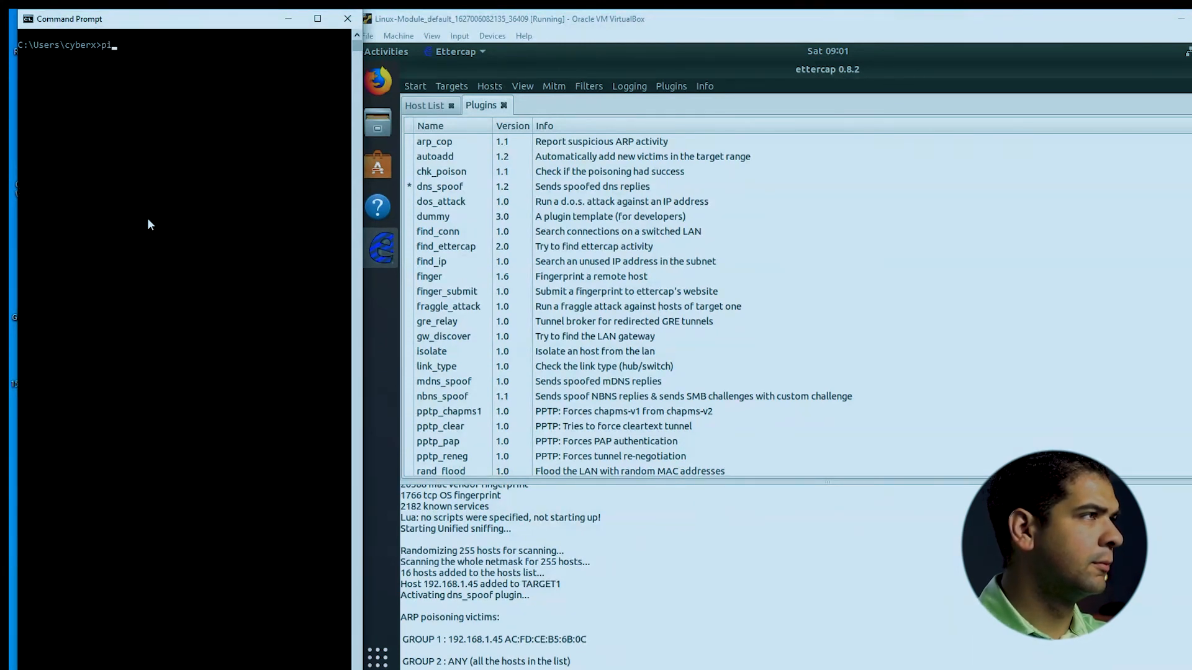
pyautogui.write('ing google.com')
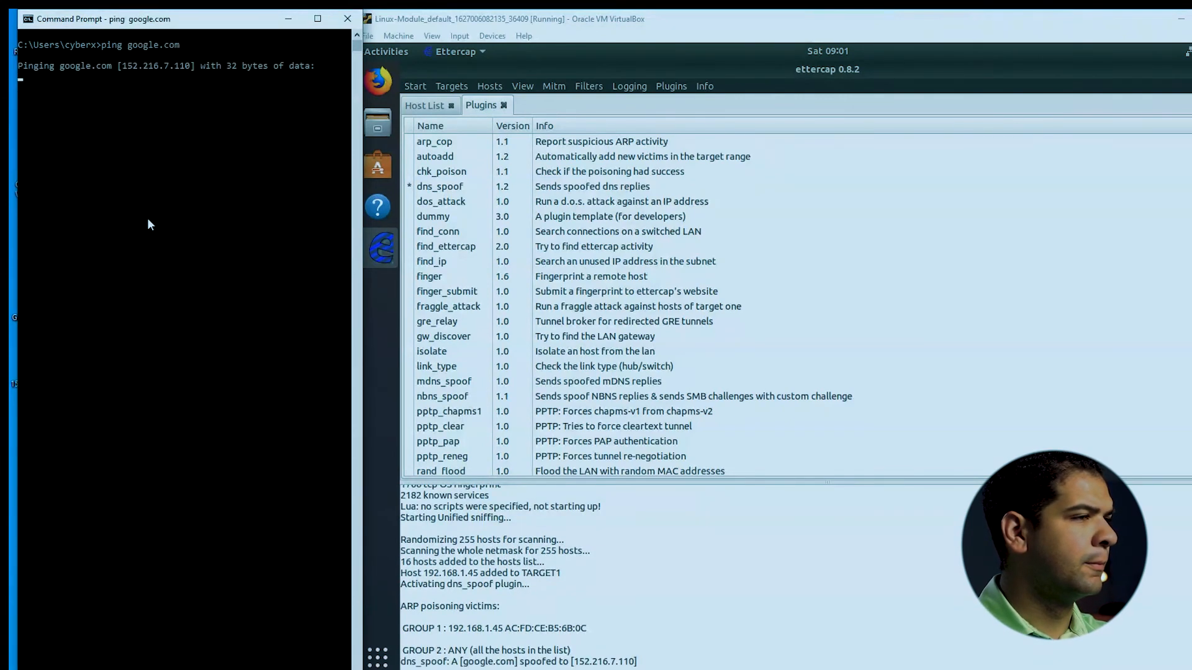
pyautogui.moveTo(409, 535)
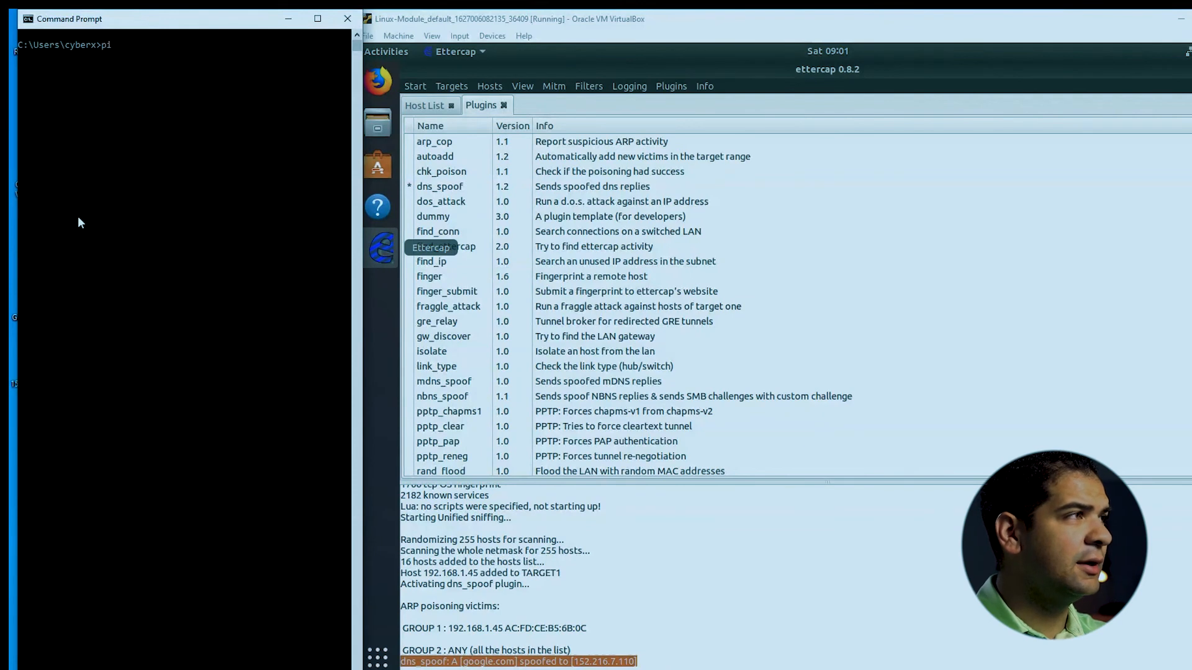
pyautogui.write('ping www.fa')
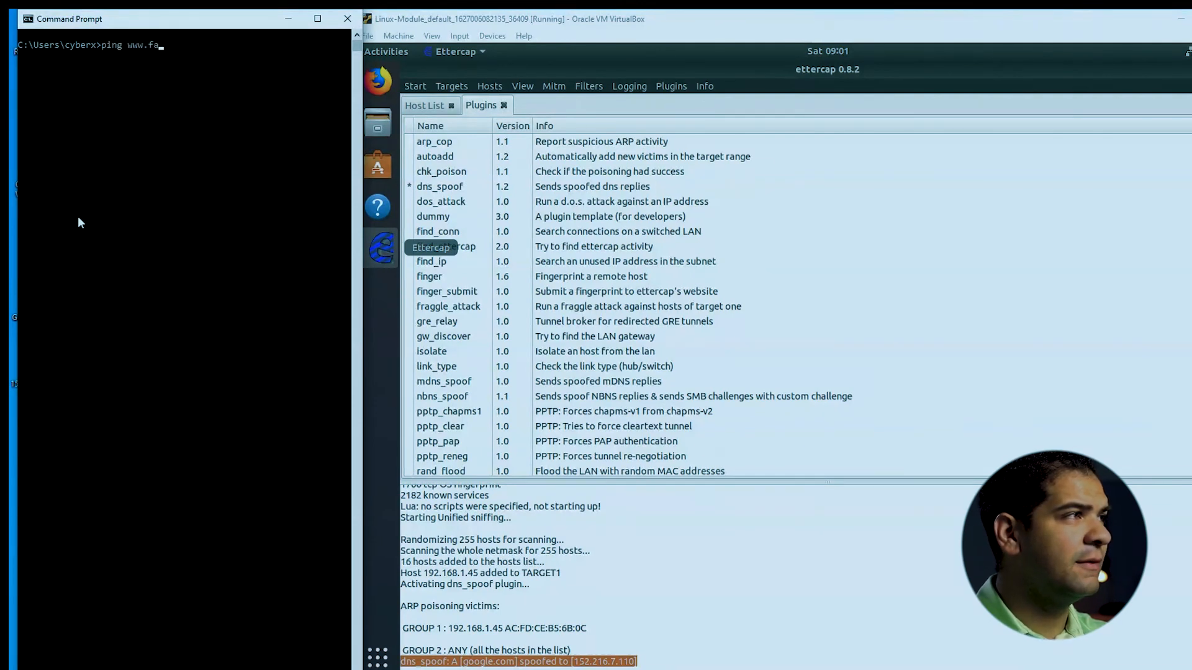
pyautogui.press('Return')
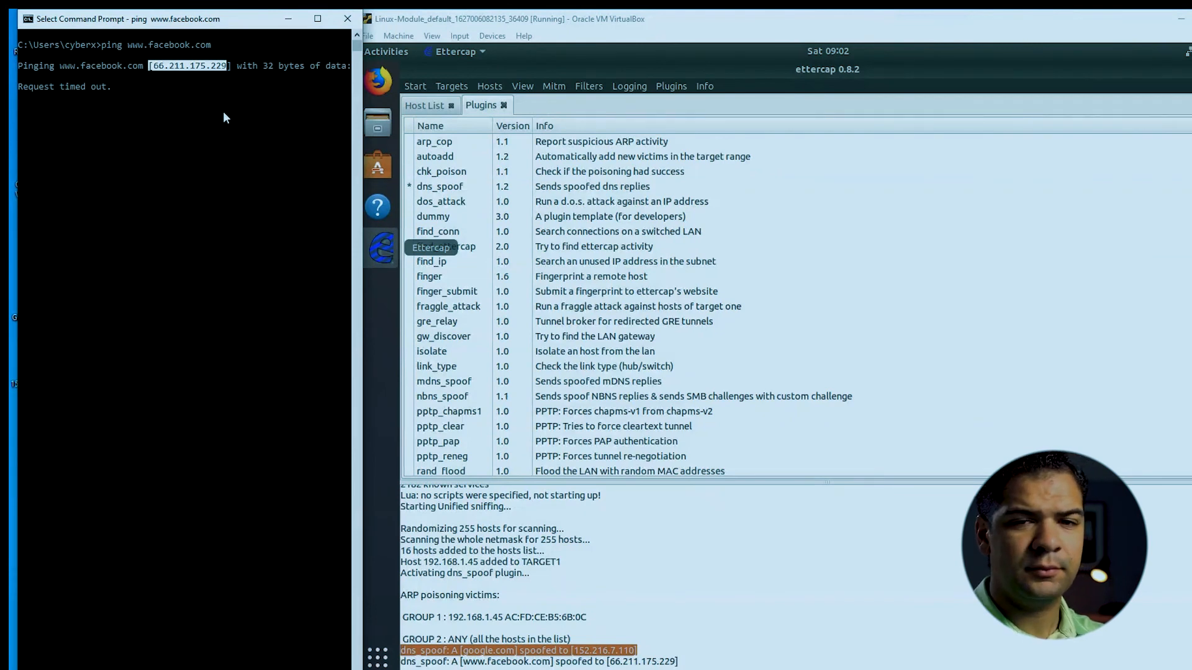
pyautogui.moveTo(200, 126)
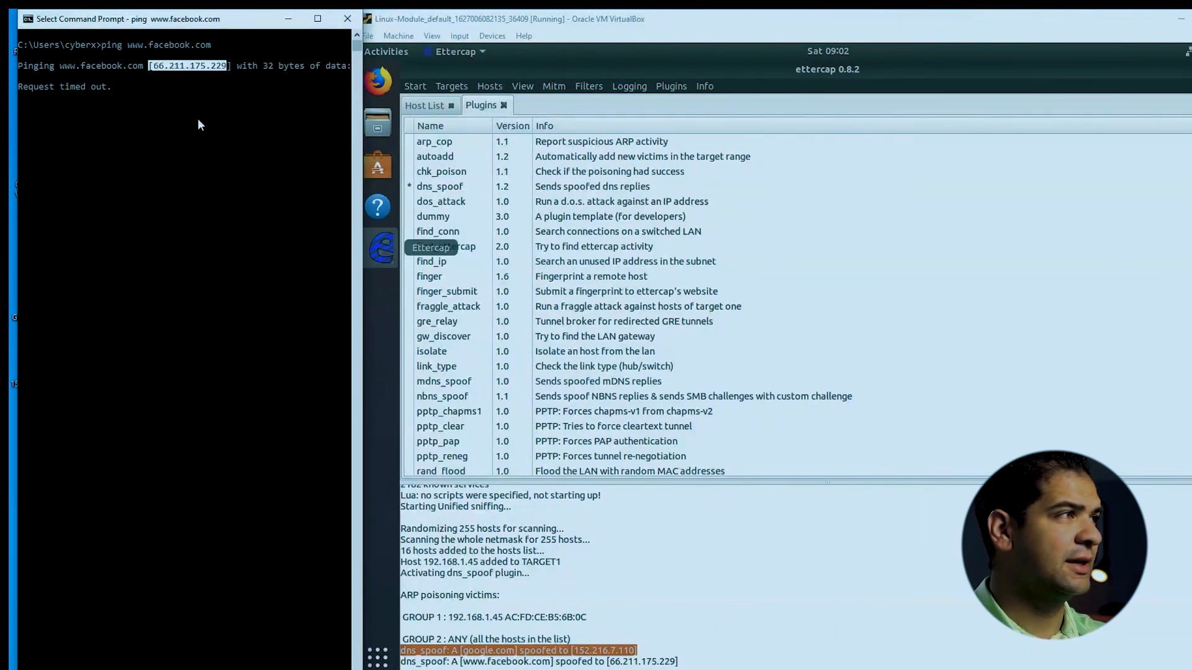
pyautogui.moveTo(186, 81)
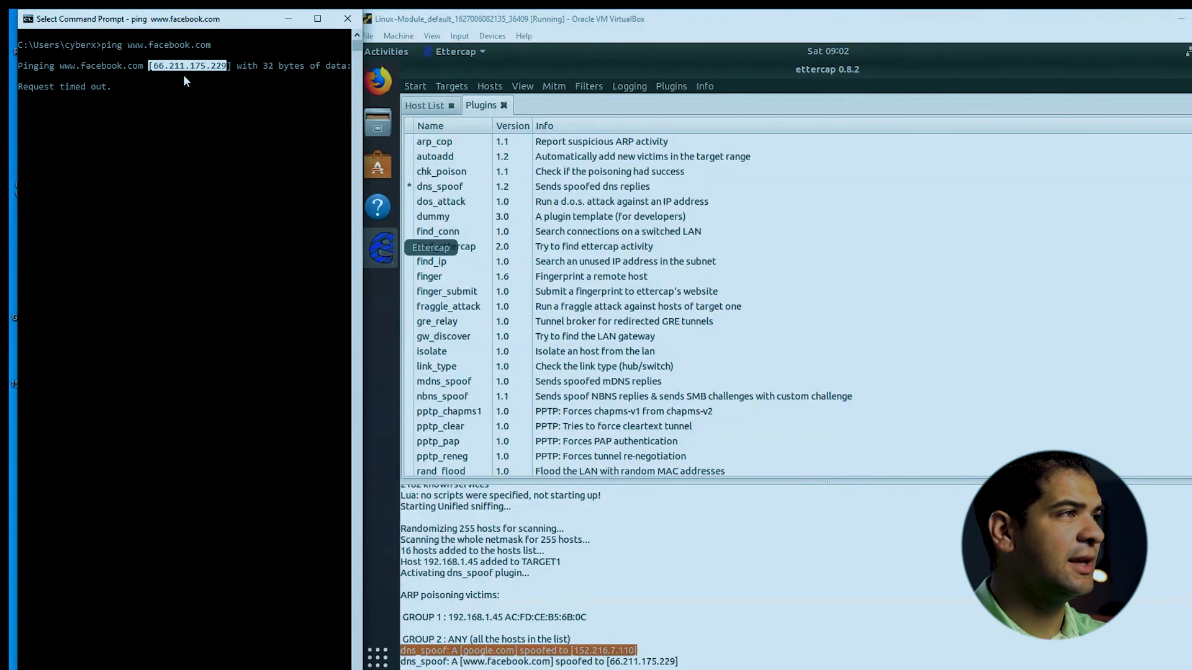
pyautogui.moveTo(158, 78)
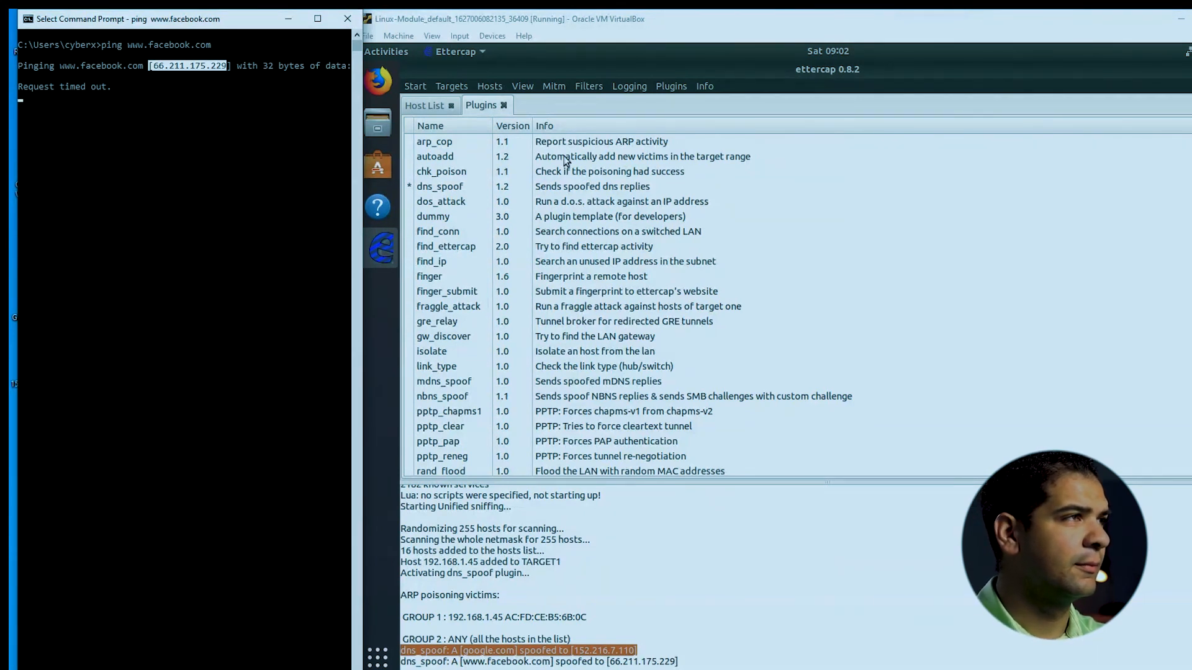
# Stop the running ARP poisoning attack from Ettercap's Mitm menu
pyautogui.click(553, 86)
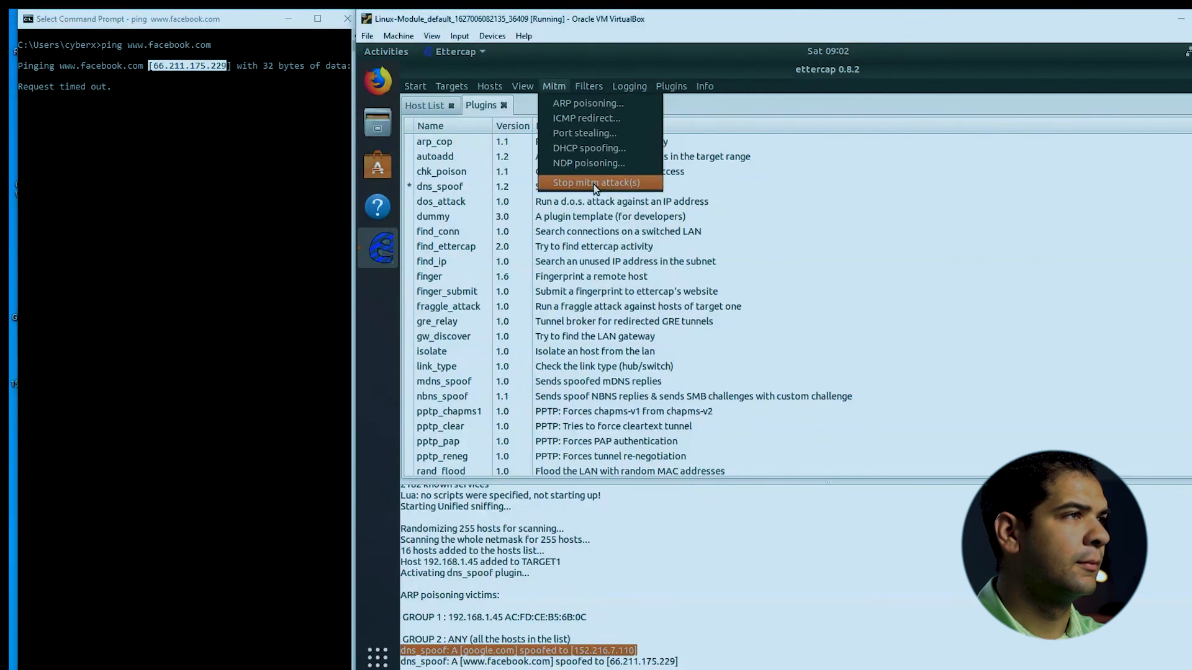
pyautogui.click(596, 182)
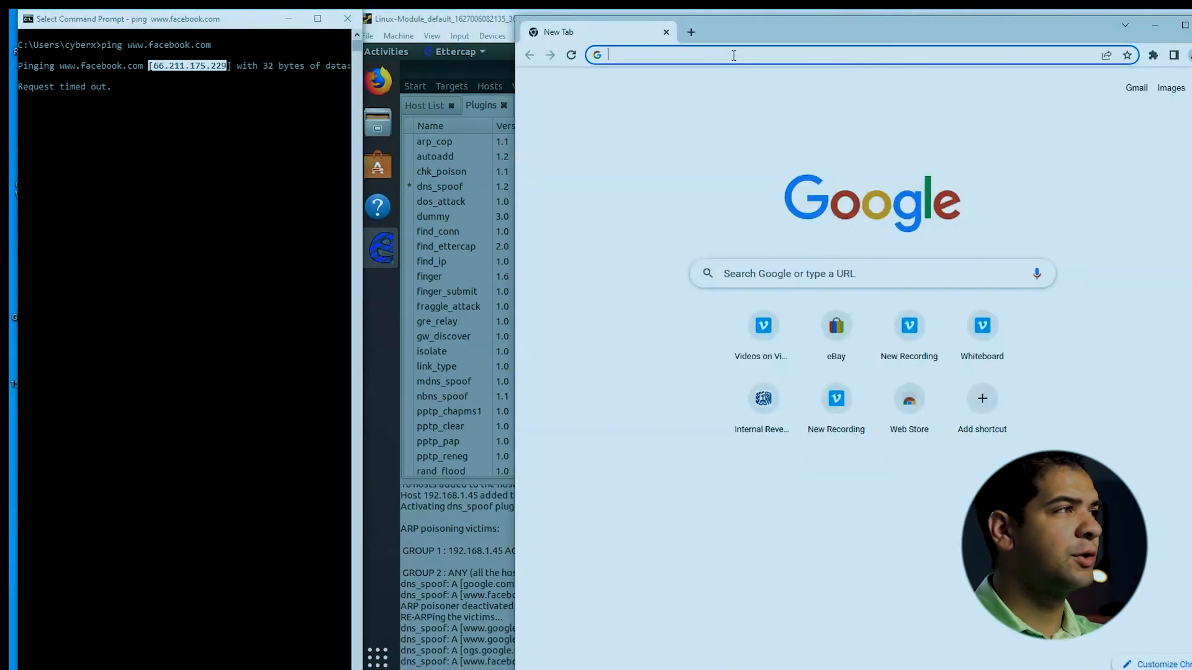
# Browse to 66.211.175.229 in Chrome, which loads the eBay home page
pyautogui.write('66.211.175.229')
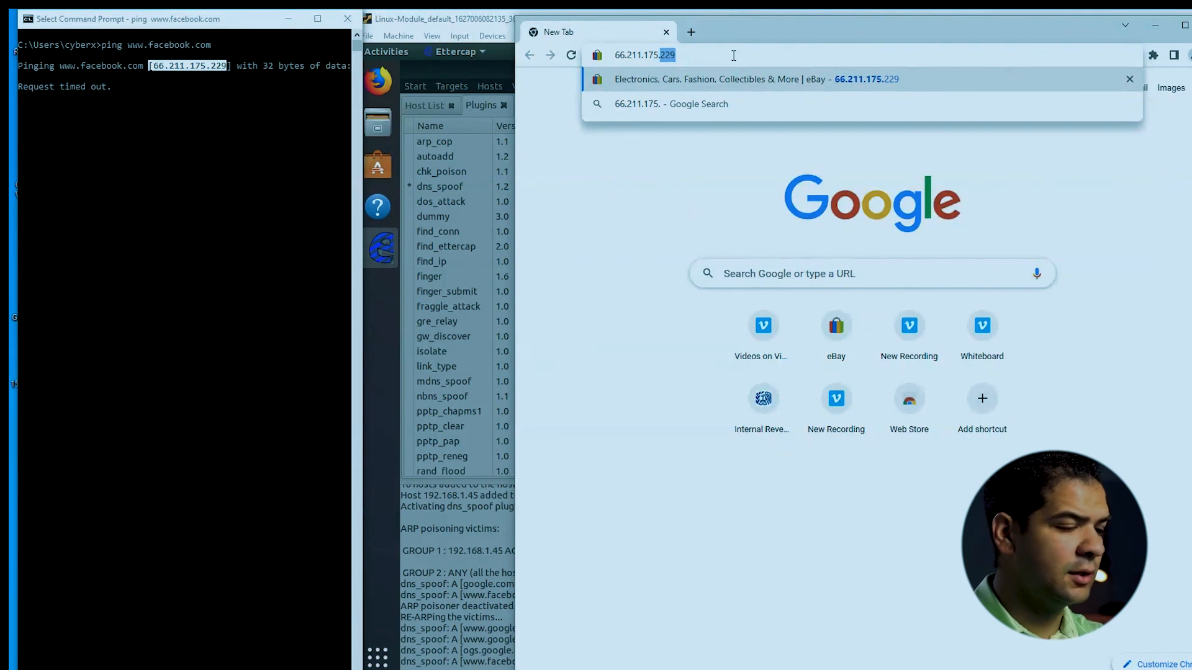
pyautogui.click(756, 79)
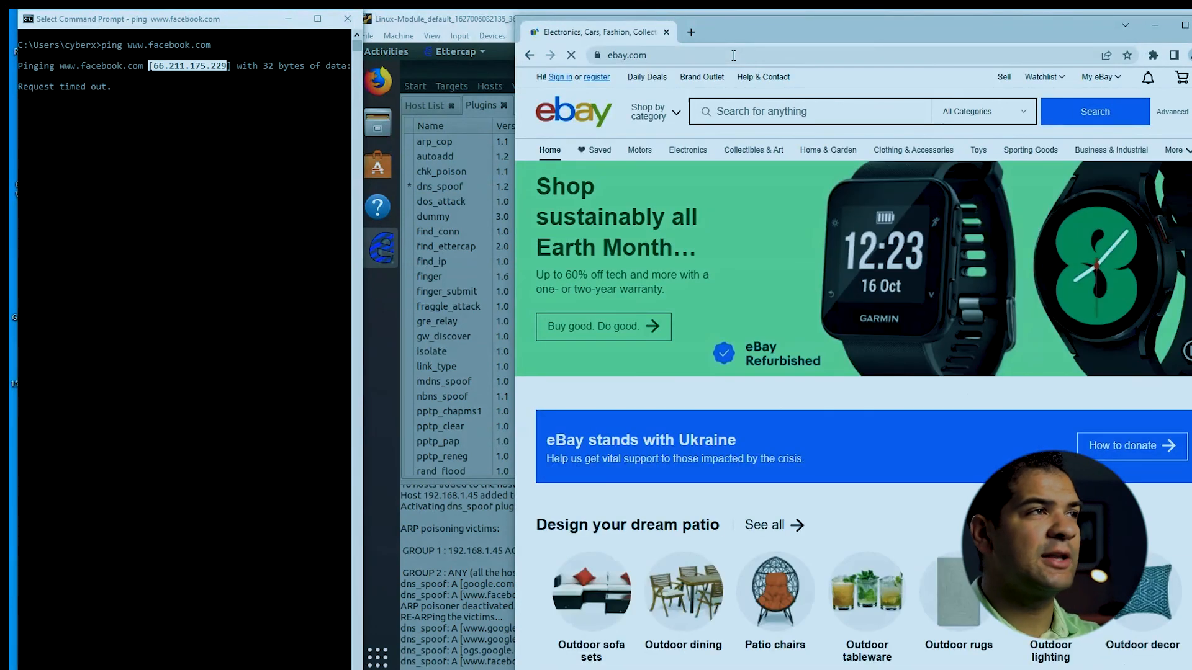